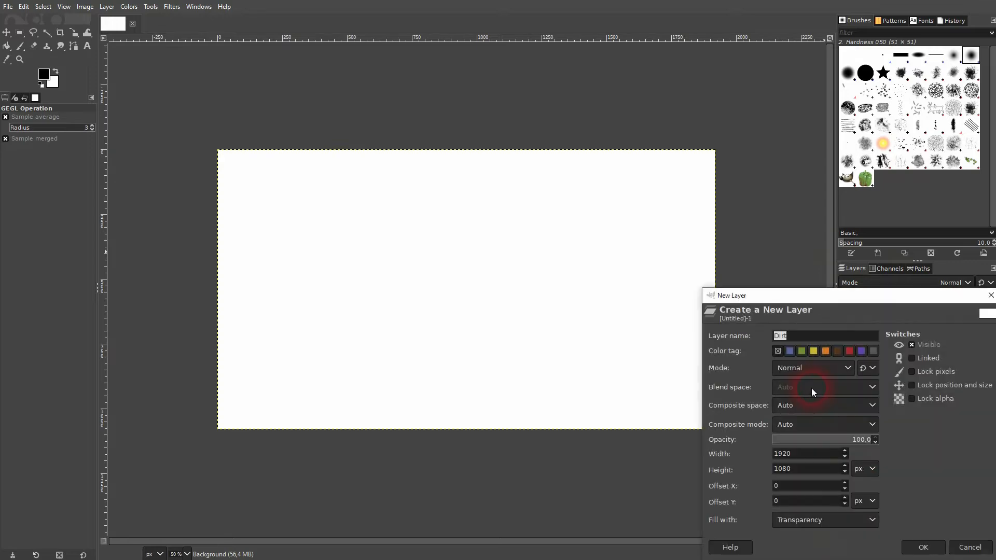
Create a new layer named 'Pattern' with a chosen fill, above Background
text(Pattern)
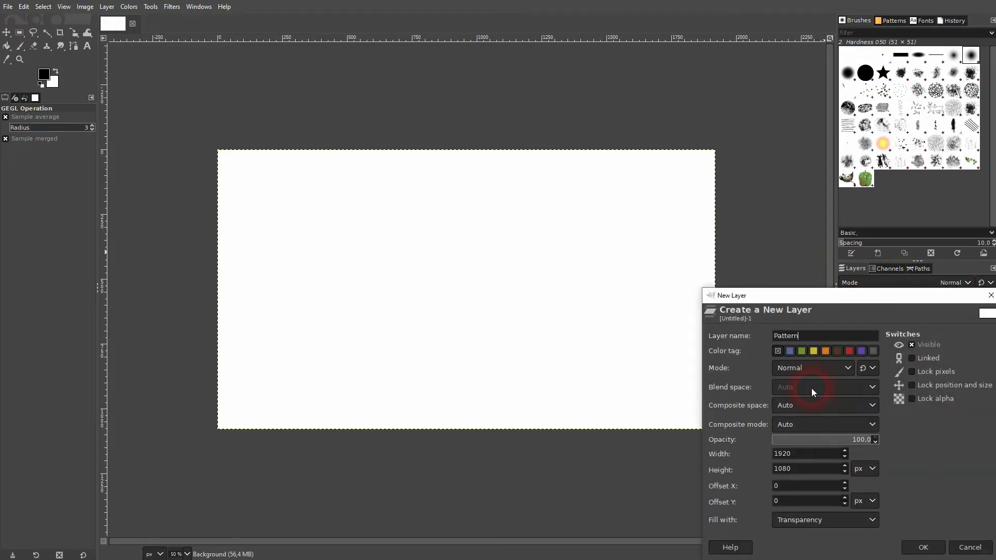
click(824, 520)
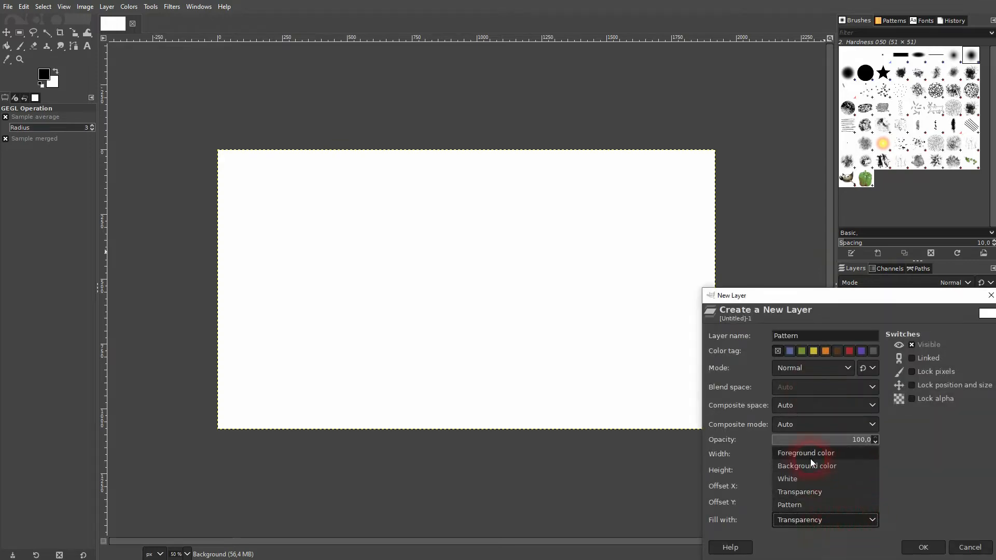
click(922, 546)
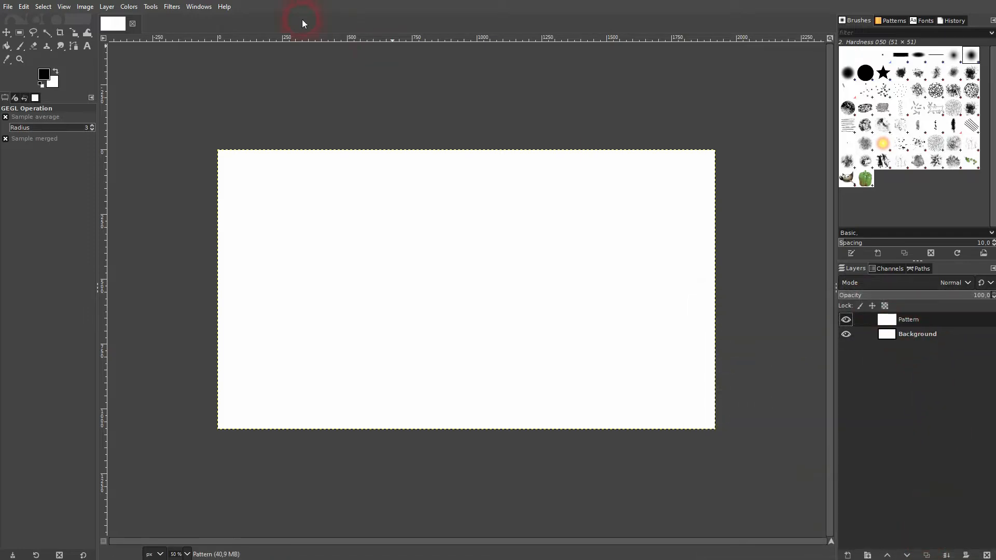
Launch Fractal Explorer from Filters > Render and show its saved fractals list
click(171, 6)
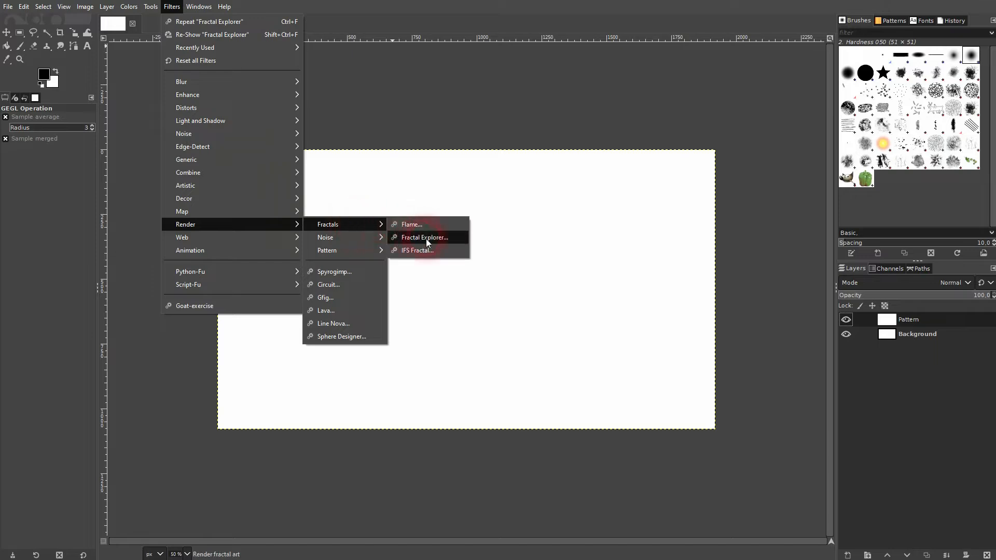
click(424, 236)
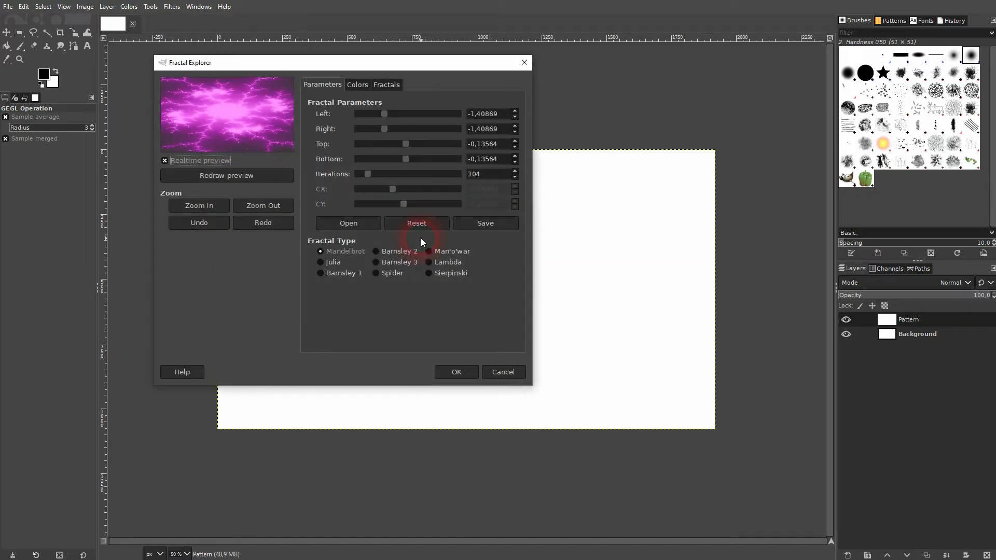
mouse_move(207, 157)
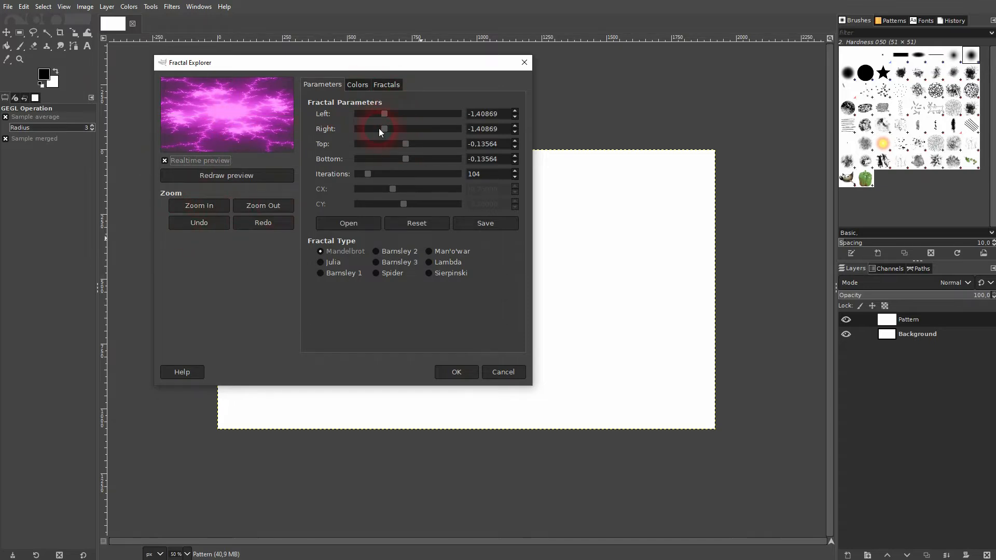
click(386, 84)
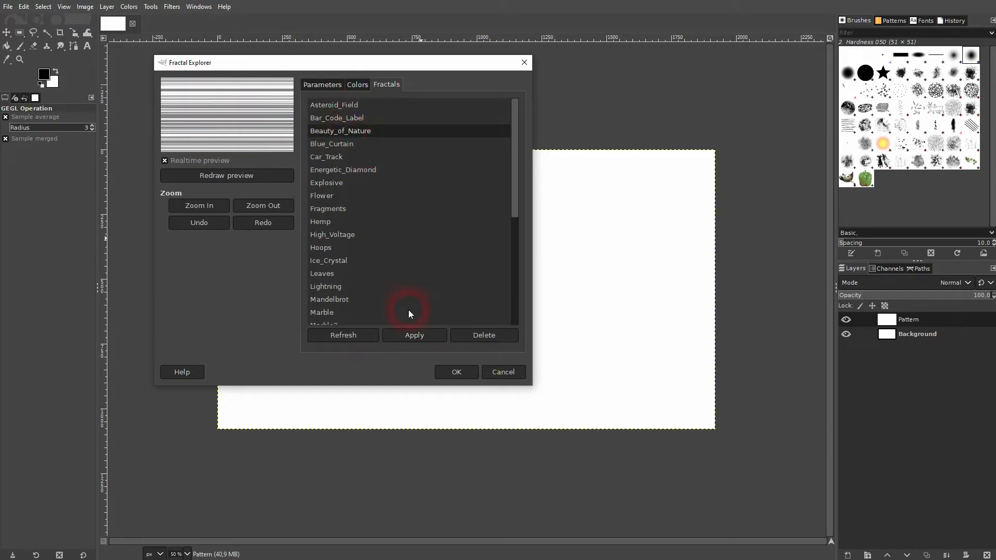
Load the Beauty_of_Nature preset and apply it to the preview
click(328, 260)
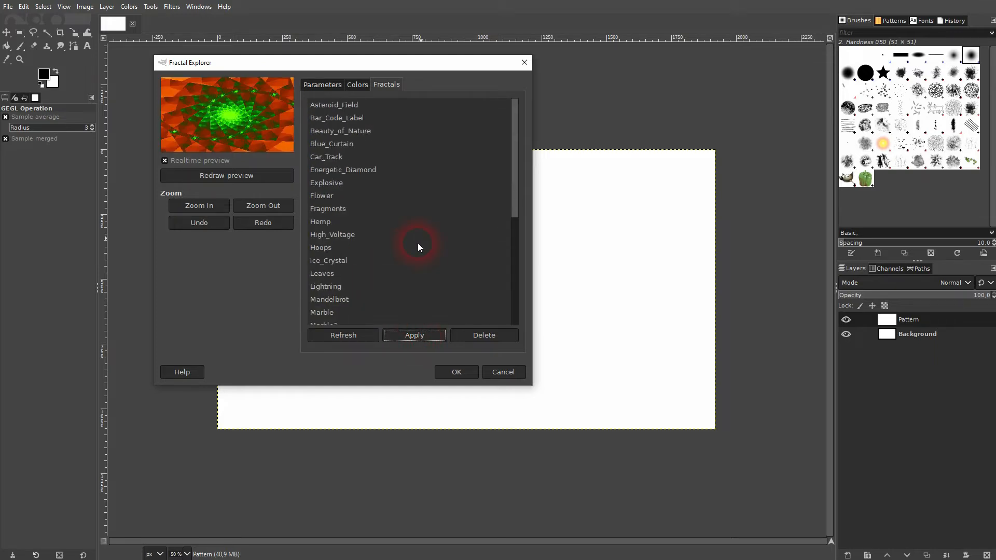
click(414, 335)
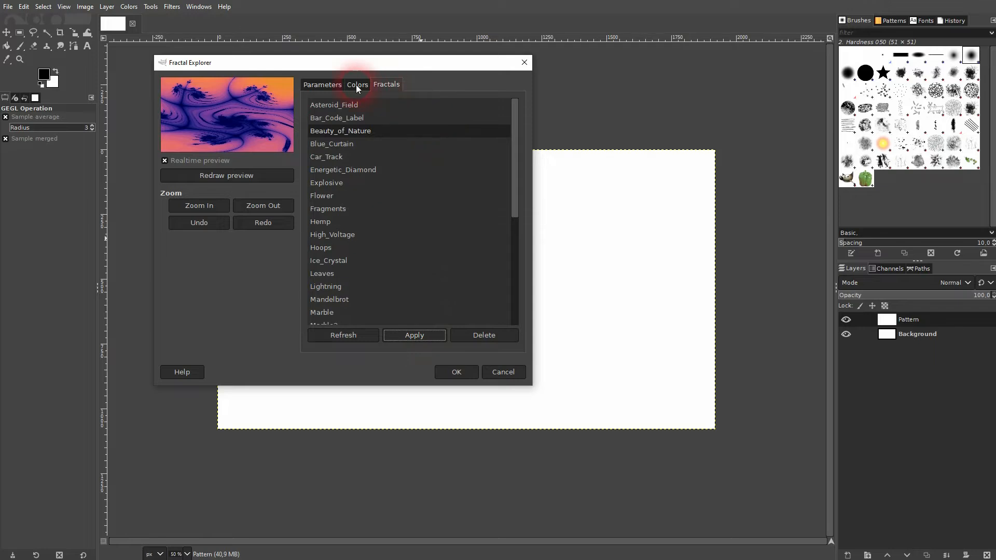
Lower blue density to 0.55, try red sine/inversion and green cosine, then restore green to None
click(357, 84)
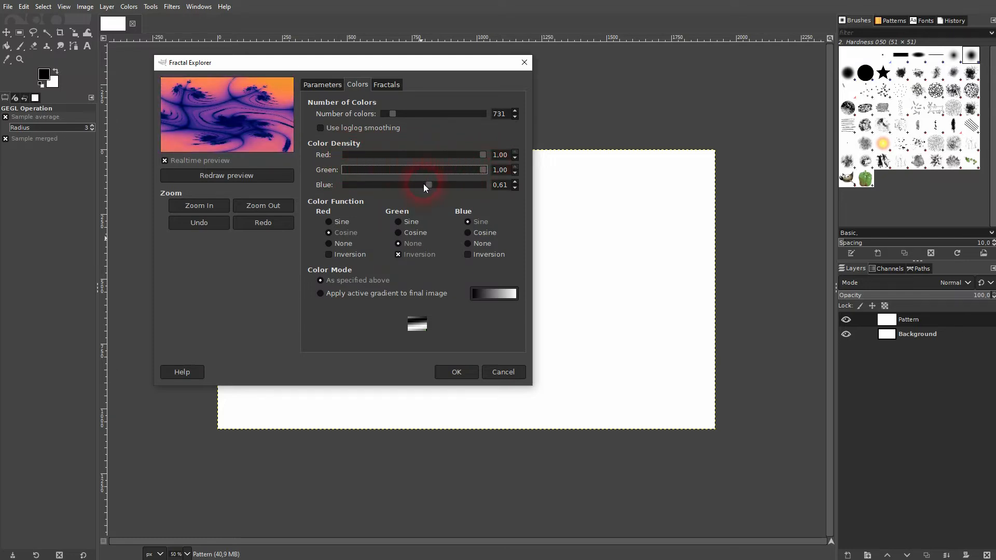
drag(426, 184, 419, 185)
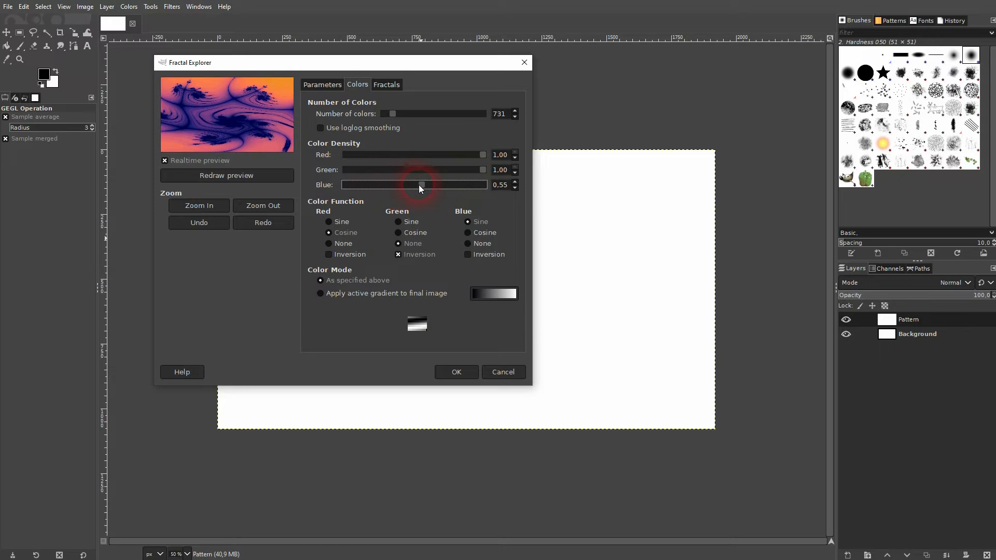
click(329, 222)
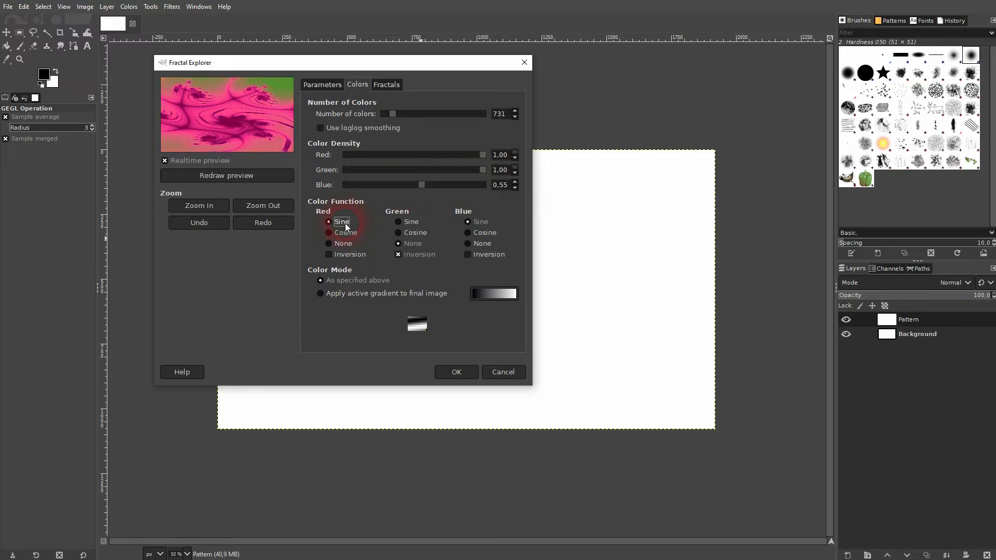
click(329, 242)
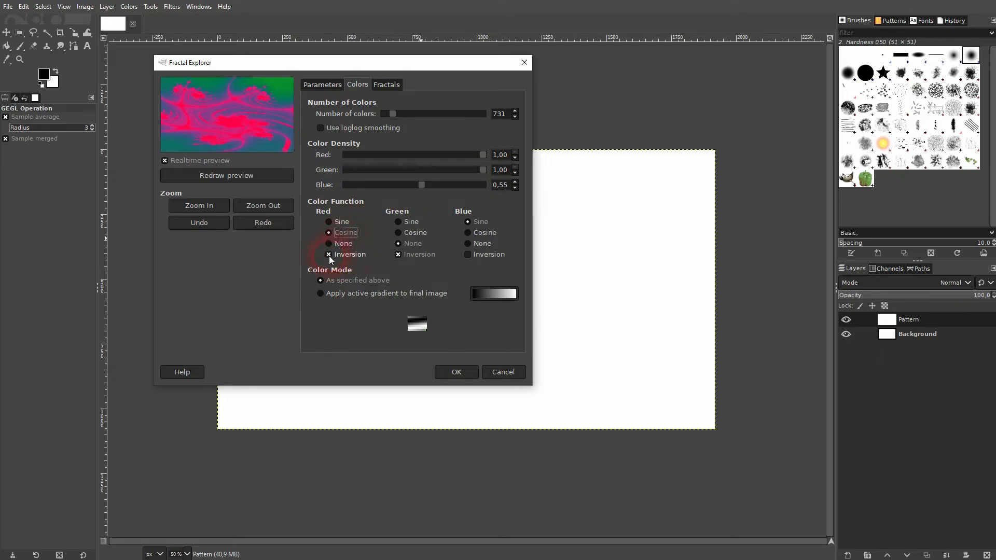
click(397, 231)
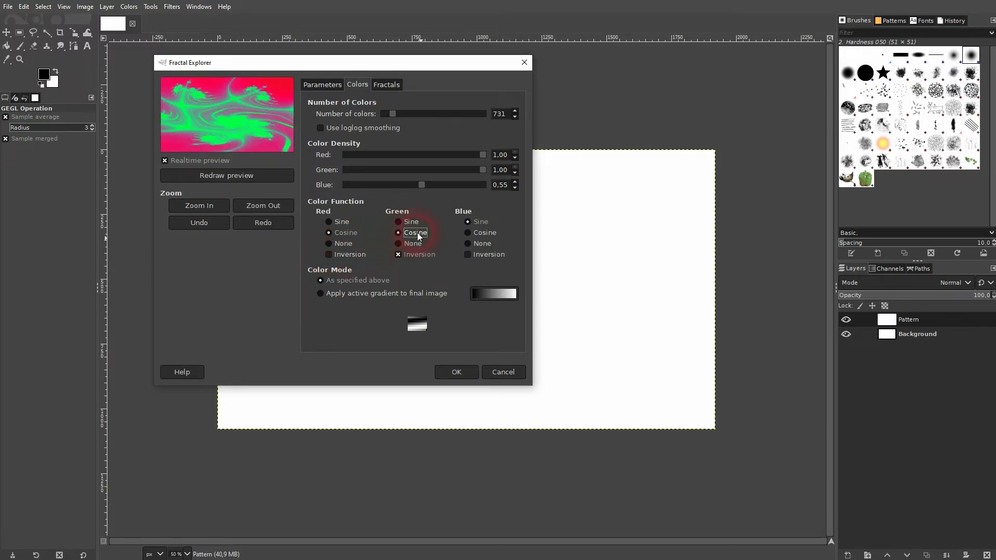
click(398, 243)
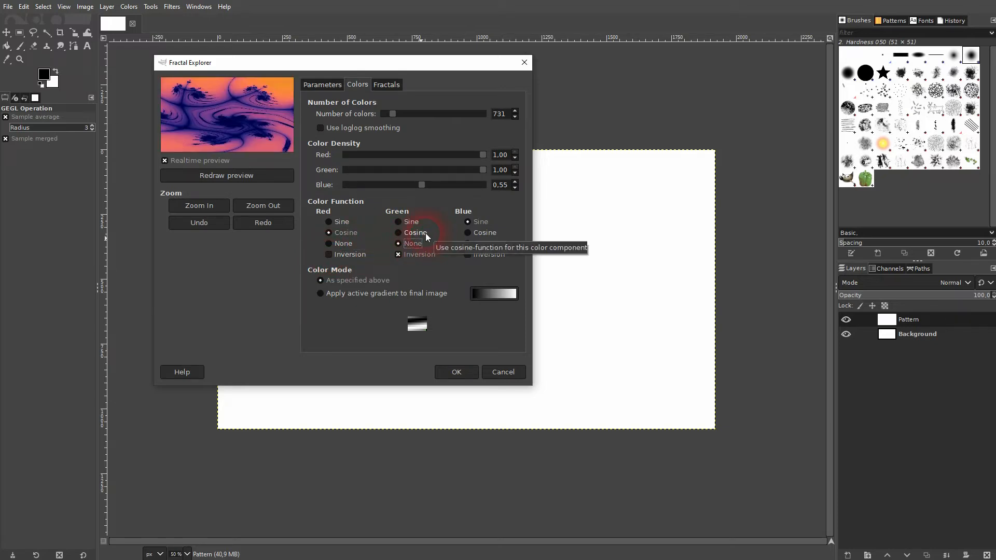
mouse_move(373, 225)
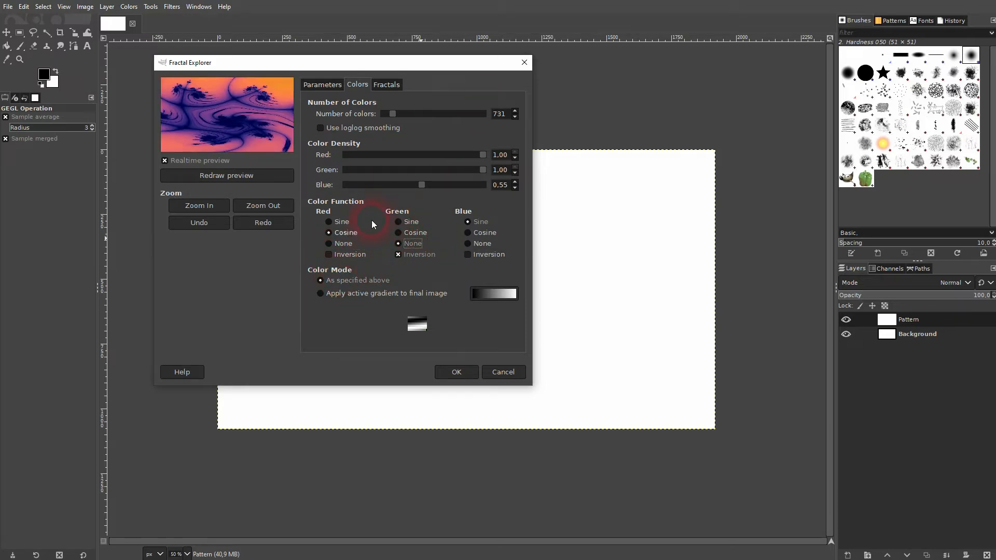
Try Apply active gradient colour mode briefly, then return to As specified above
click(321, 293)
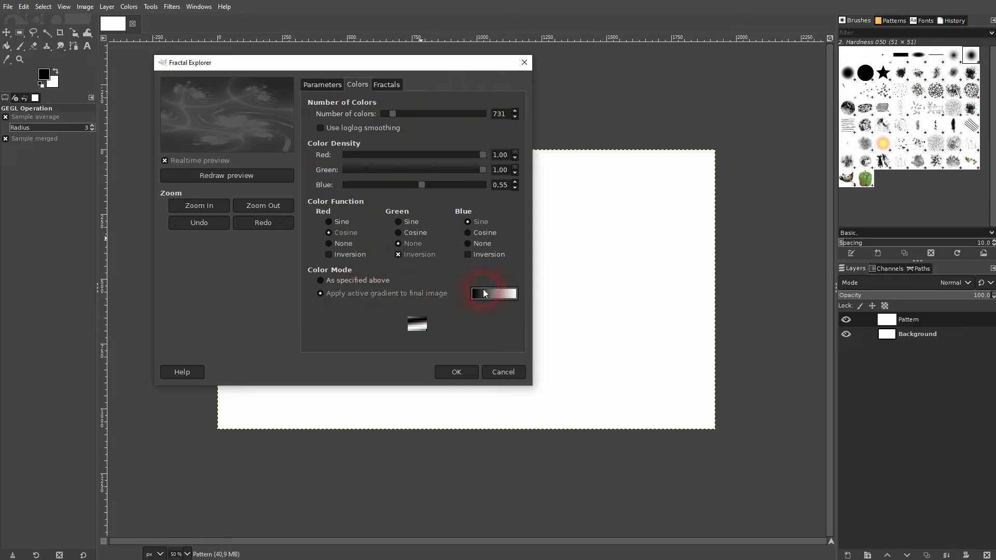
click(494, 294)
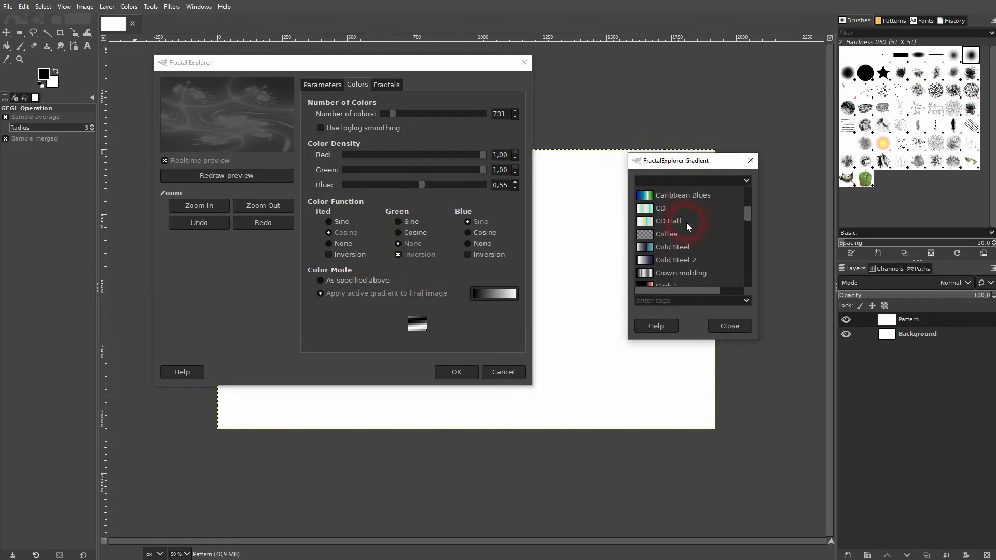
click(729, 326)
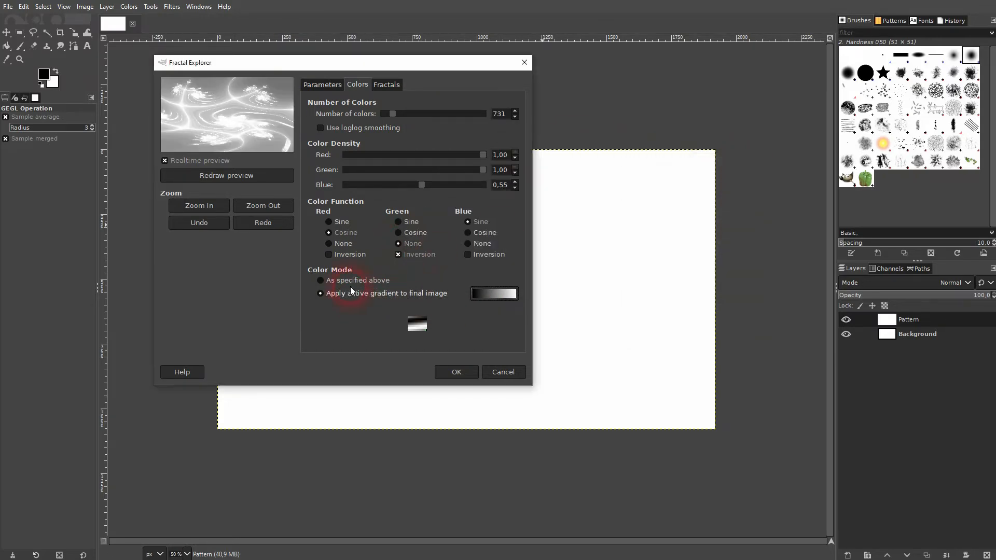
click(320, 280)
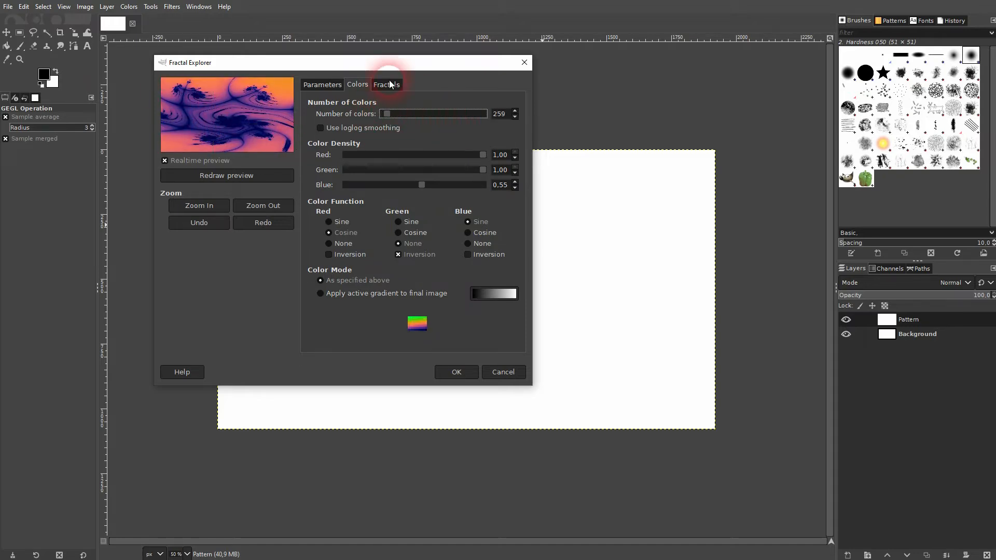
Browse between another saved fractal, Beauty_of_Nature and their colour settings
click(386, 85)
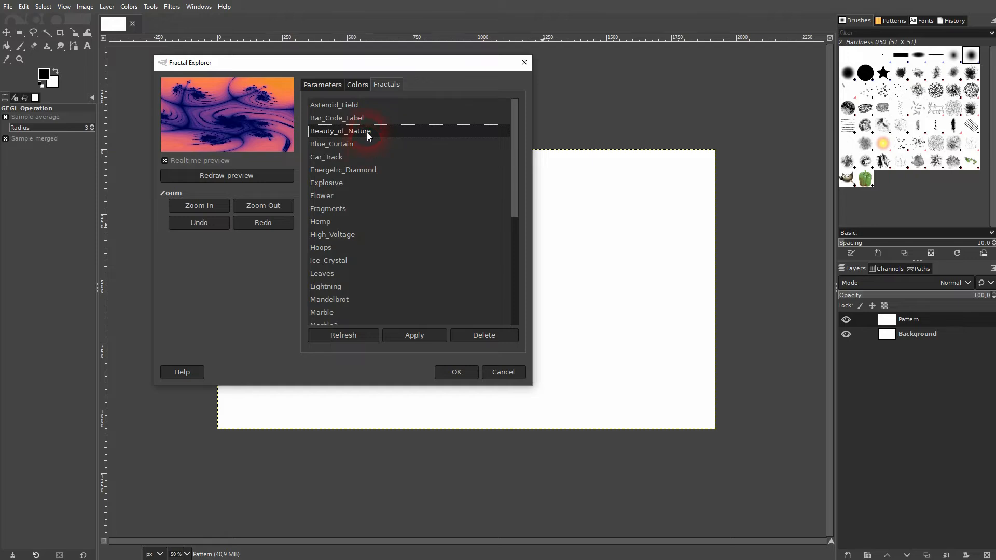
click(331, 143)
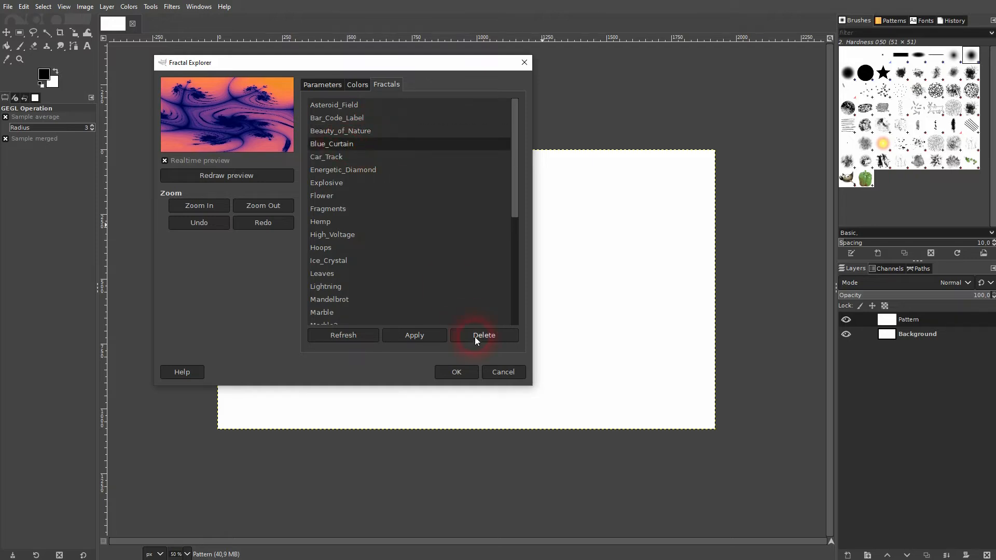
click(357, 84)
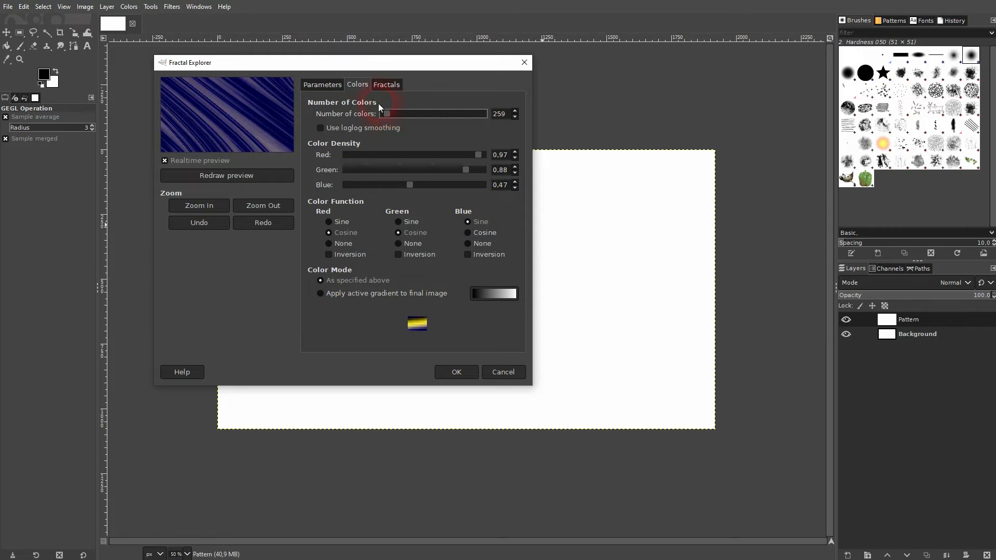
click(386, 84)
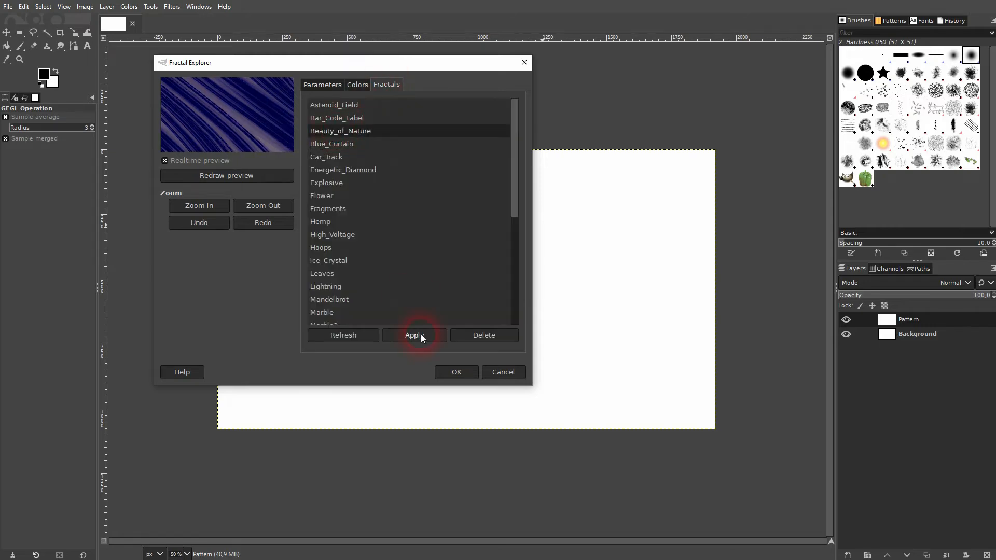
click(357, 84)
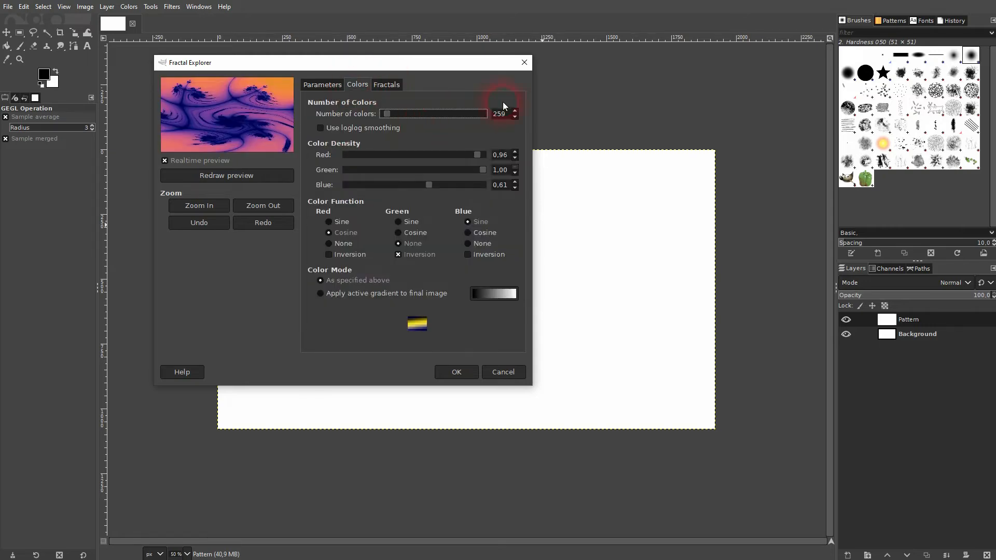
click(386, 84)
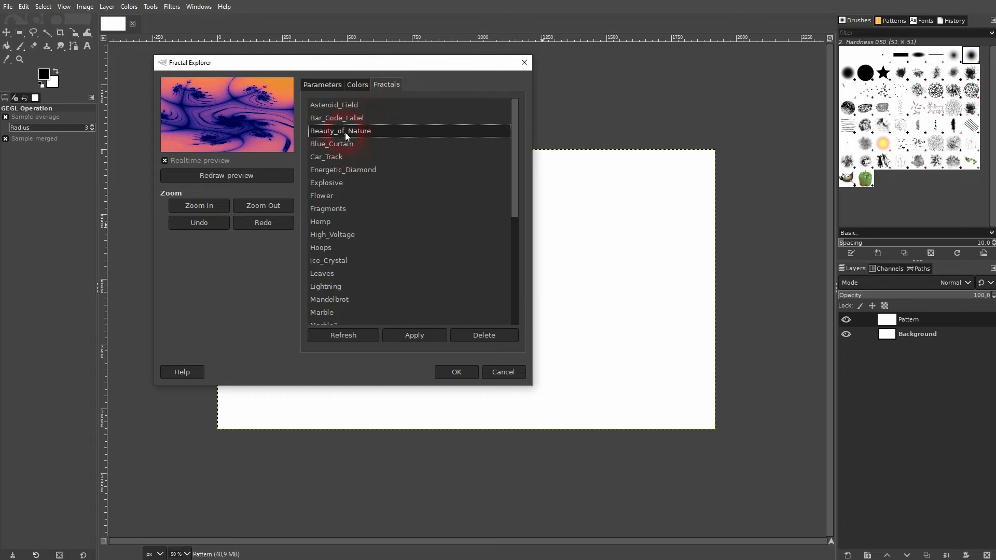
Try Blue_Curtain with 517 colours, then reload the Beauty_of_Nature preset
click(331, 143)
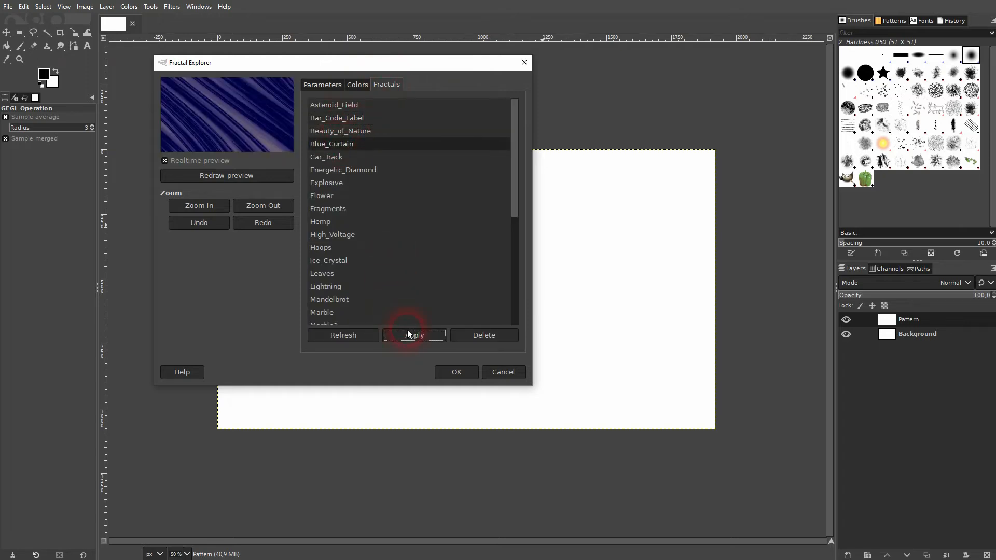
click(357, 84)
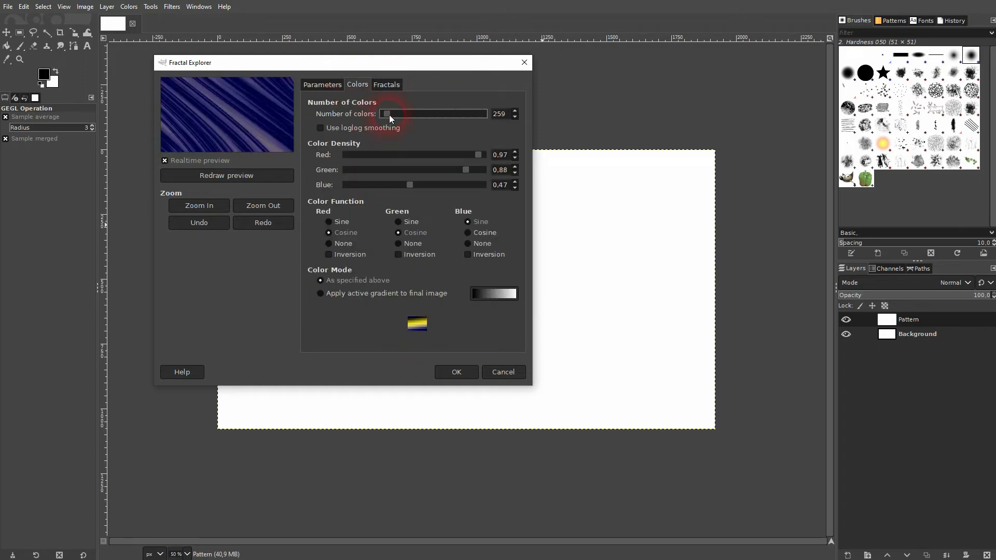
drag(386, 114, 434, 114)
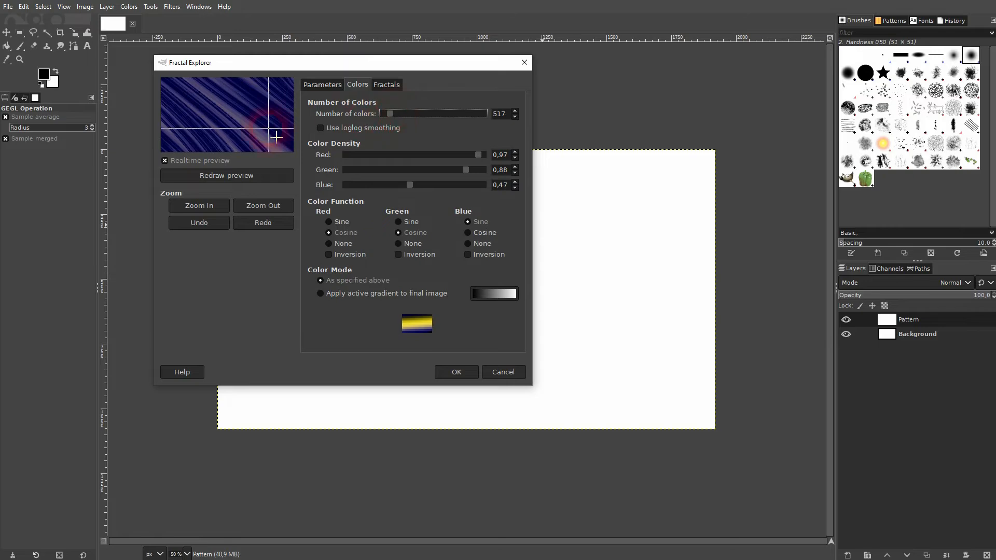
click(386, 84)
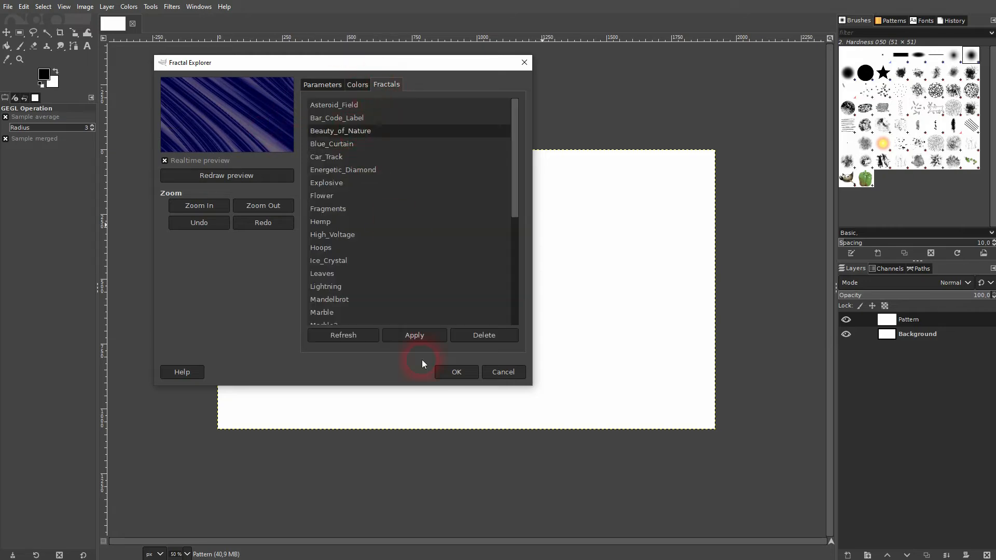
click(340, 130)
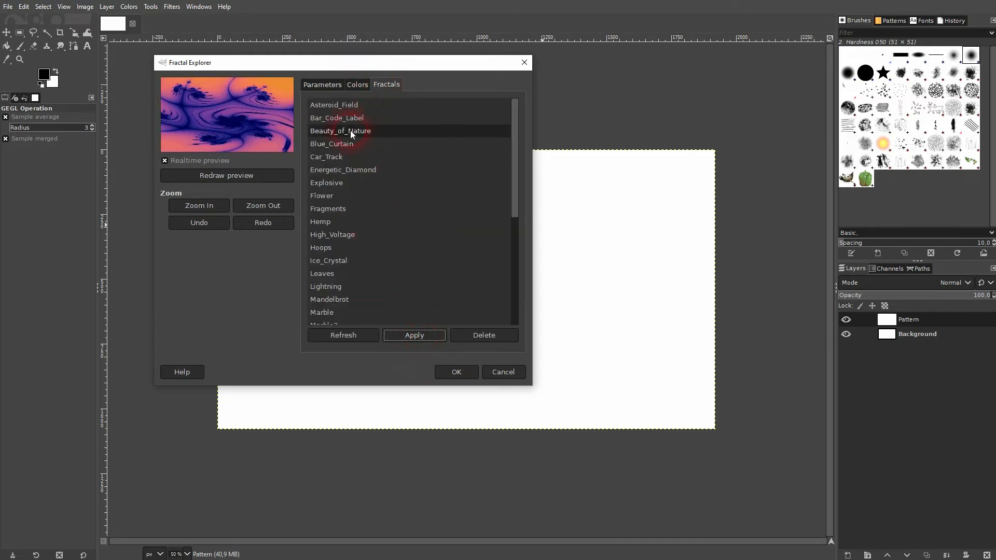
click(321, 84)
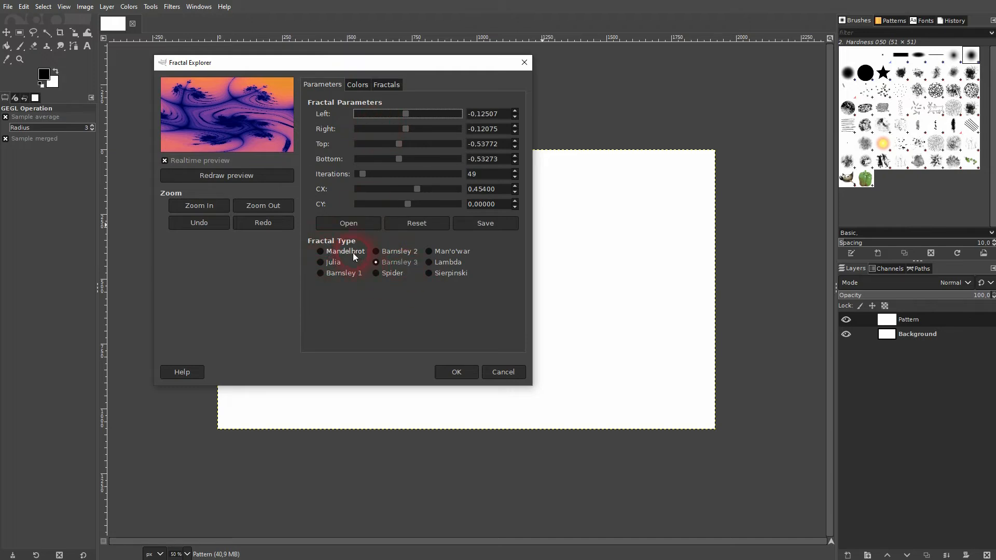
click(321, 273)
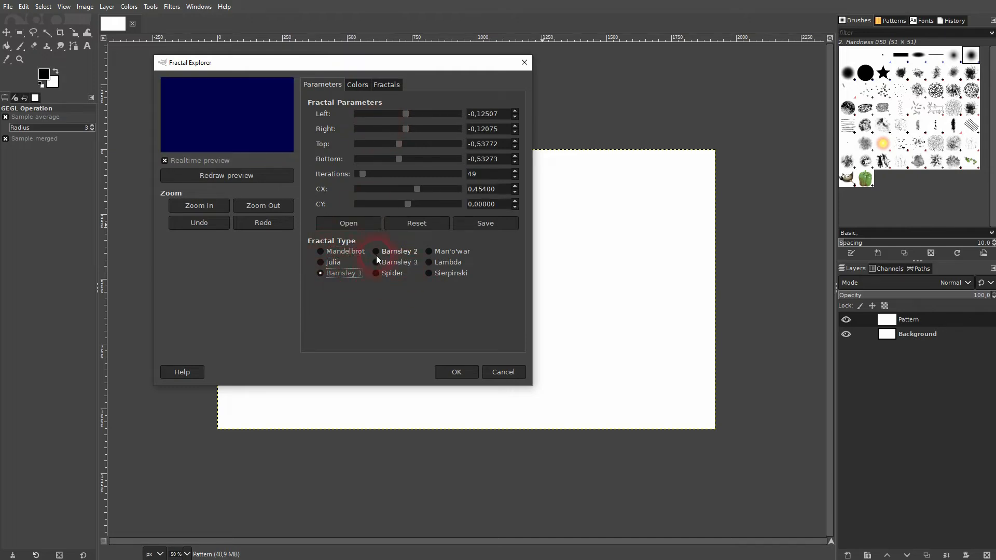
click(429, 251)
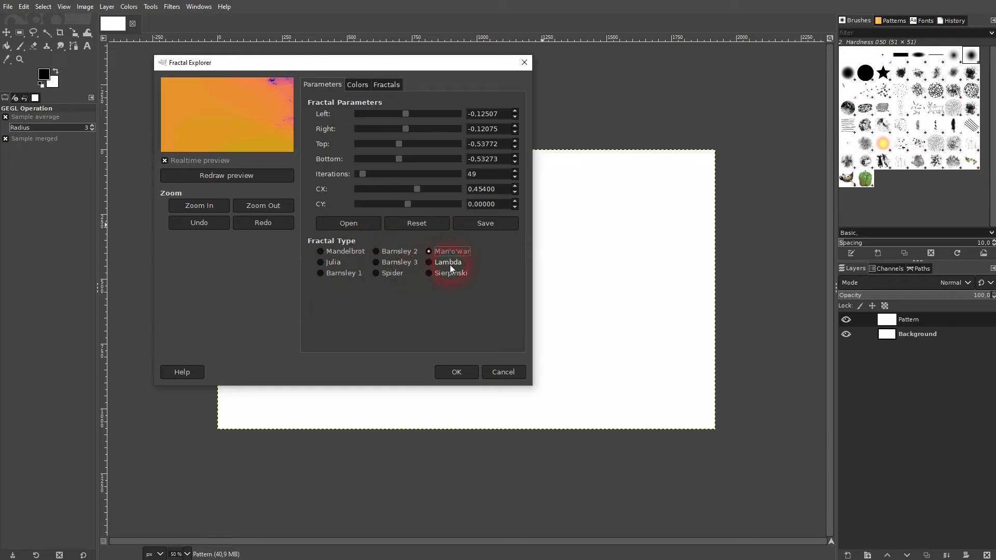
click(375, 262)
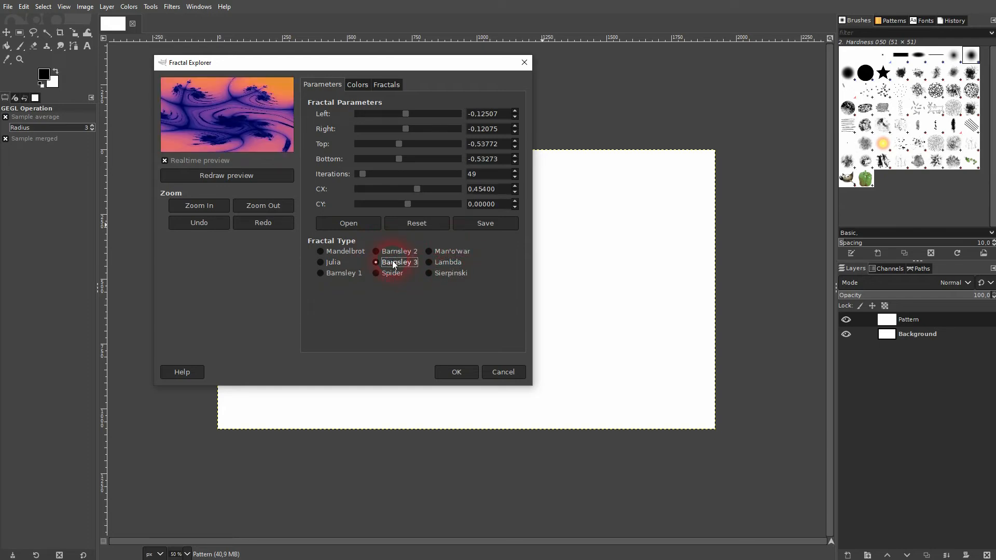
click(386, 84)
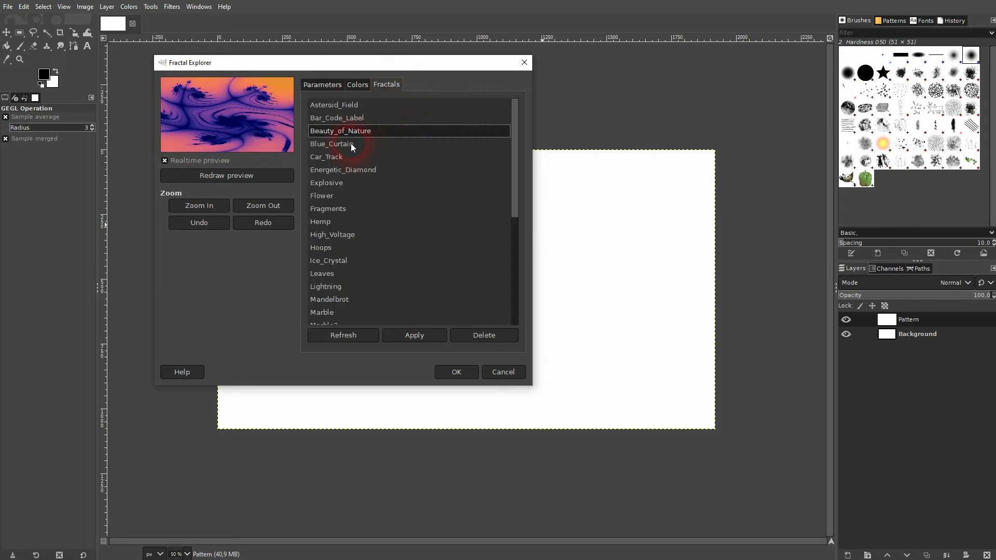
click(331, 143)
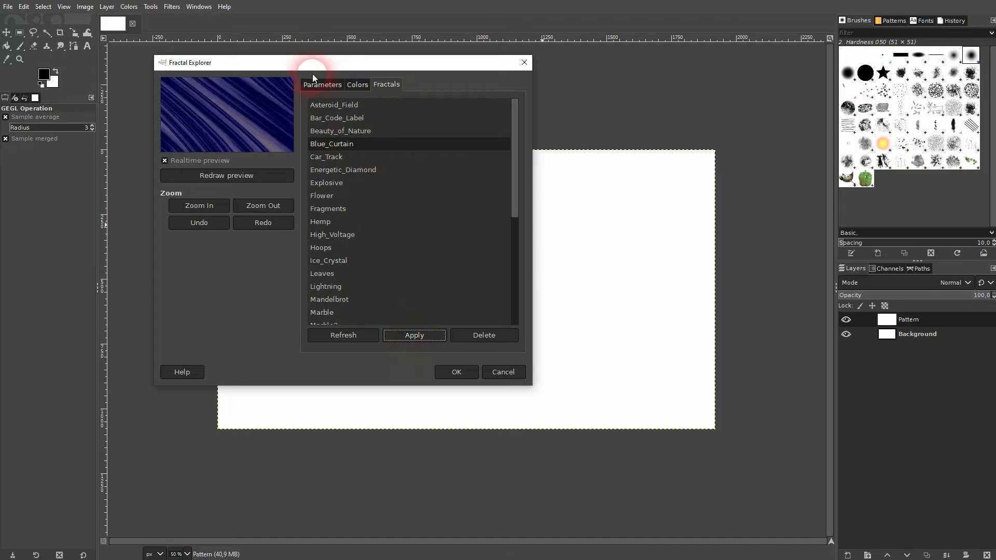
click(322, 84)
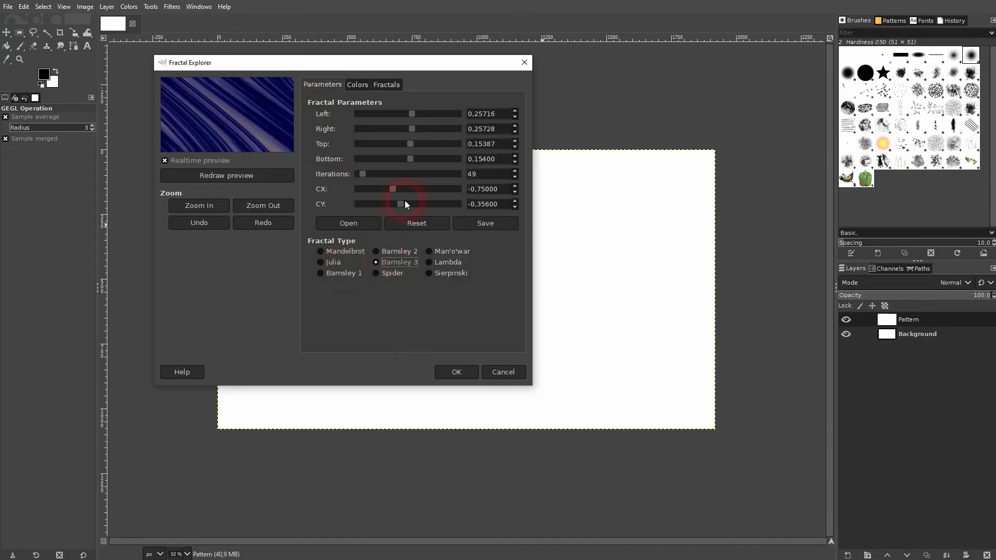
click(386, 84)
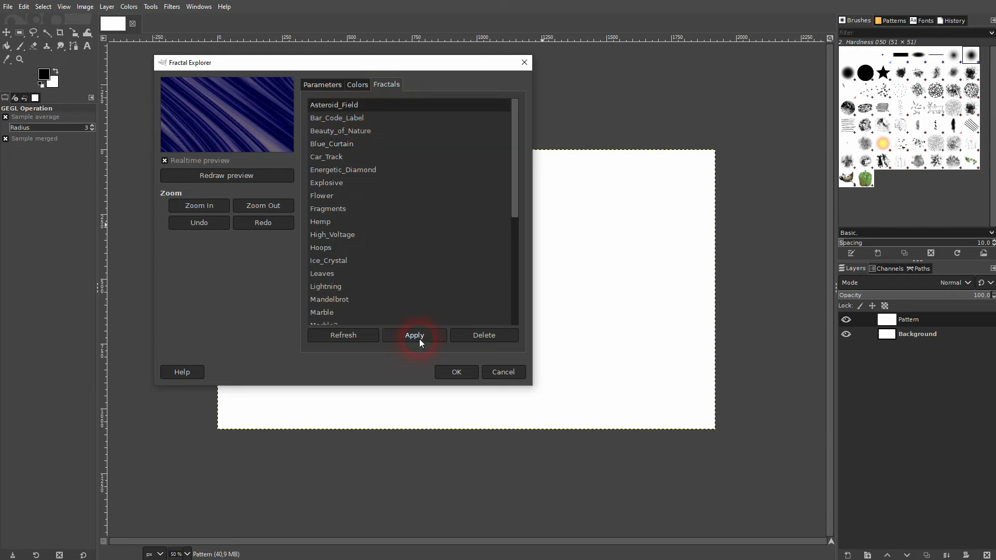
click(321, 84)
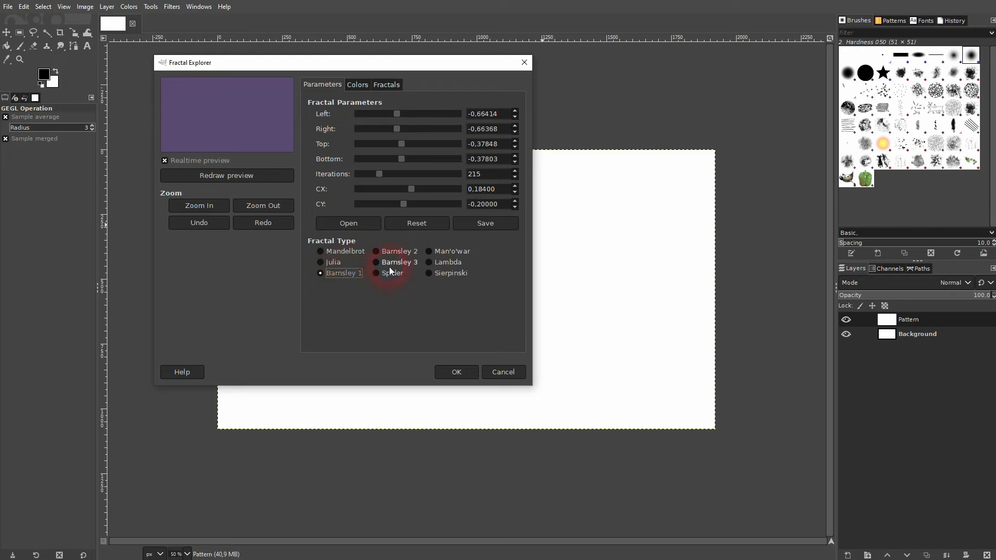
click(376, 273)
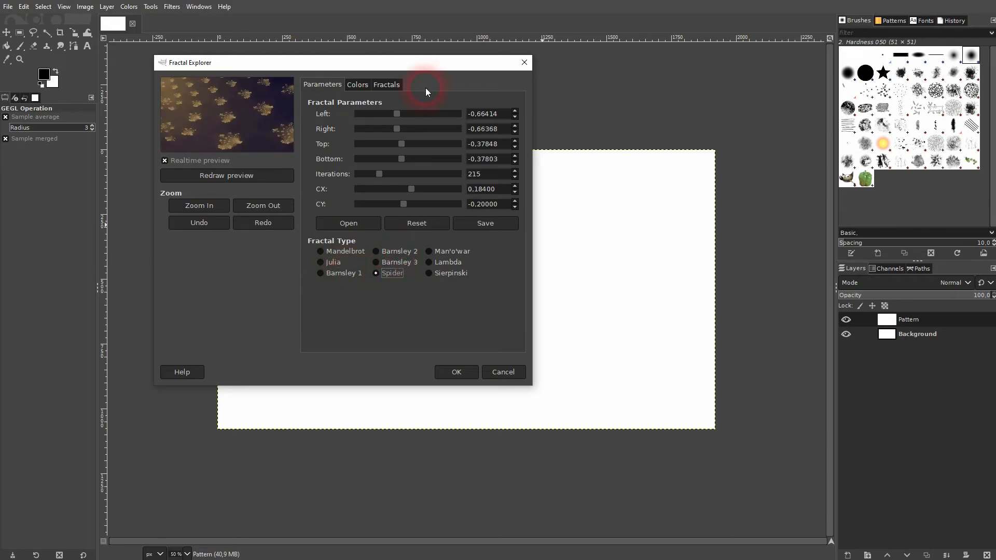
click(386, 84)
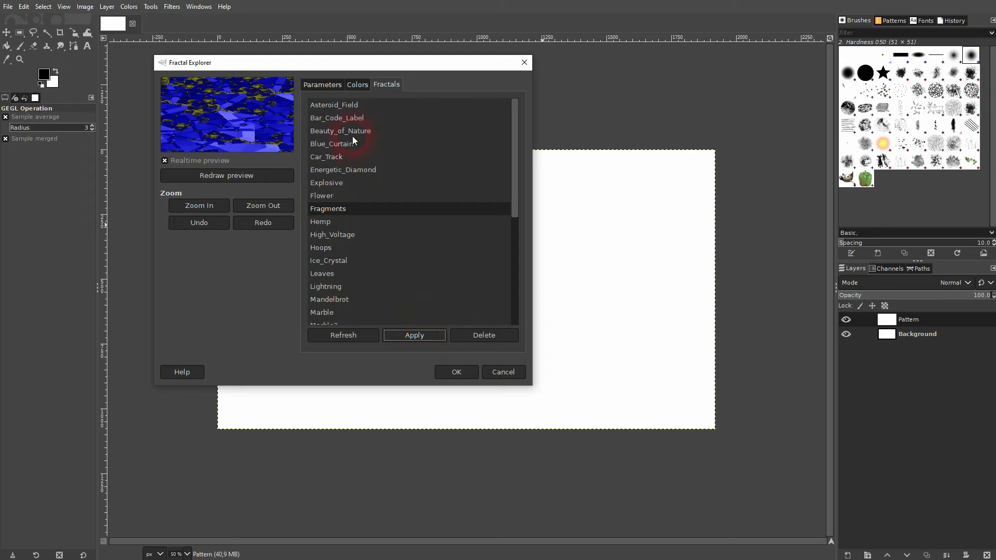
click(322, 84)
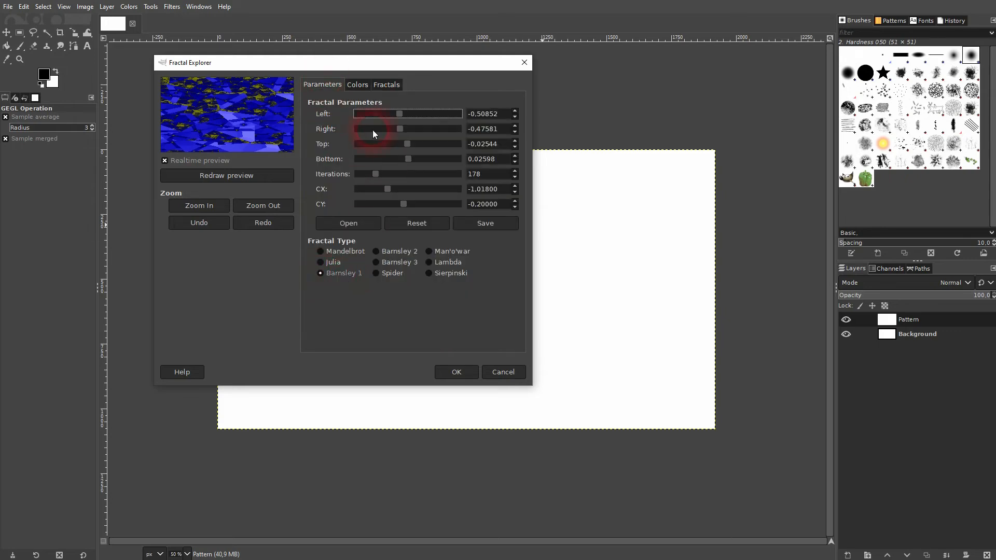
click(386, 84)
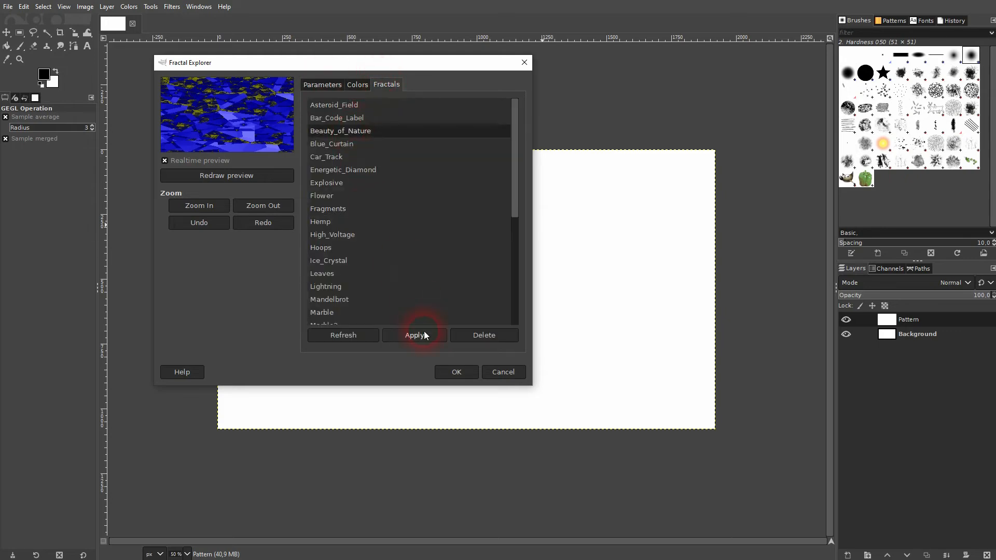
click(322, 84)
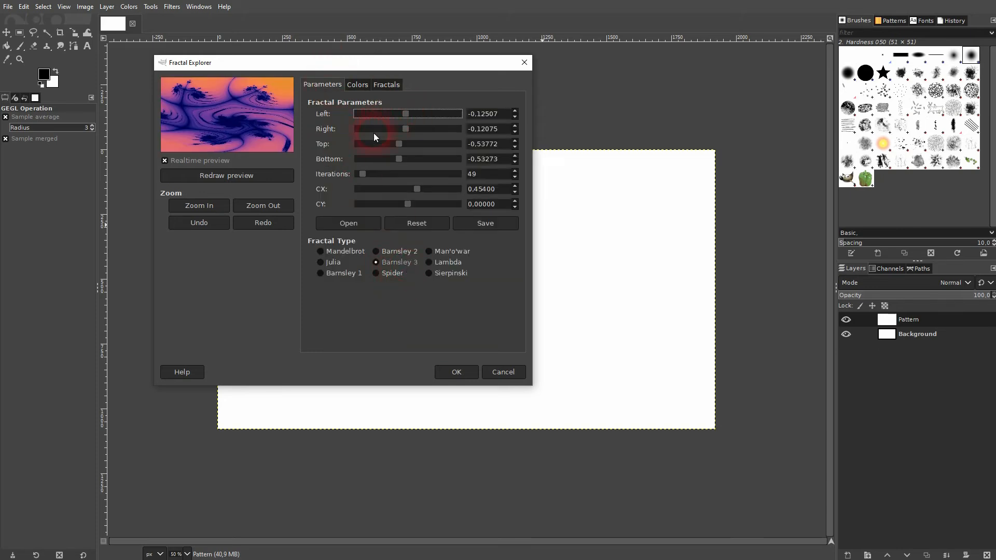
Experiment with the Left boundary via slider and spin arrows, ending near -0.12916
drag(406, 114, 395, 114)
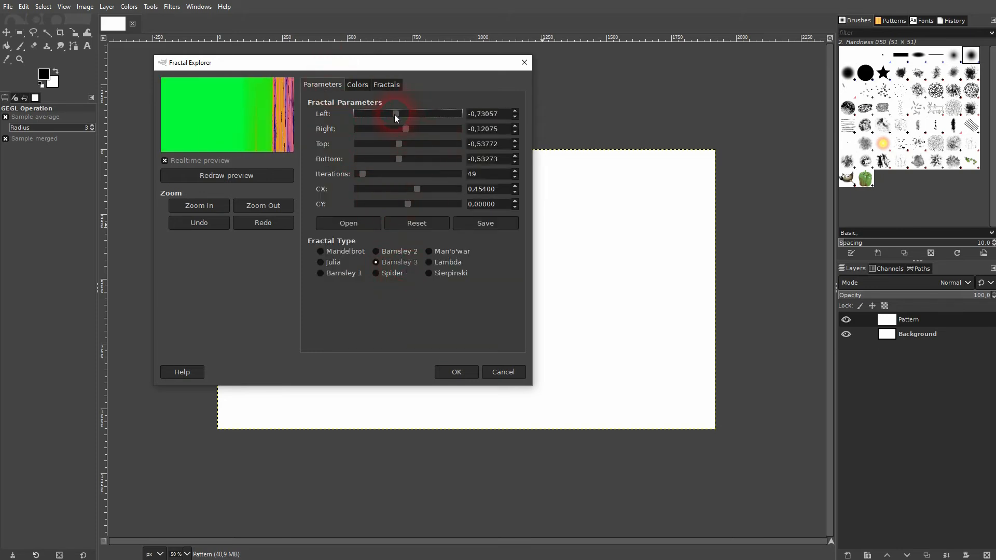
drag(396, 114, 409, 114)
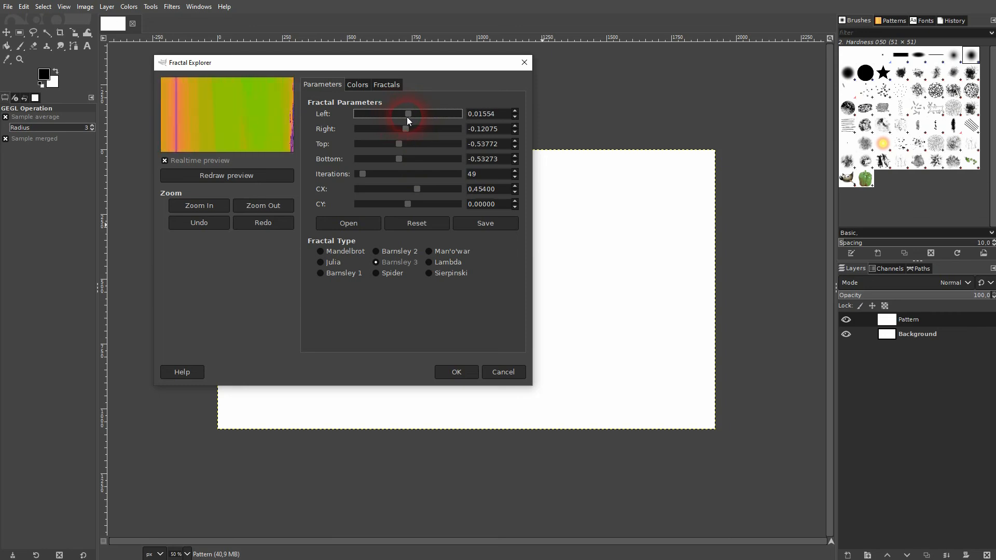
drag(408, 114, 401, 114)
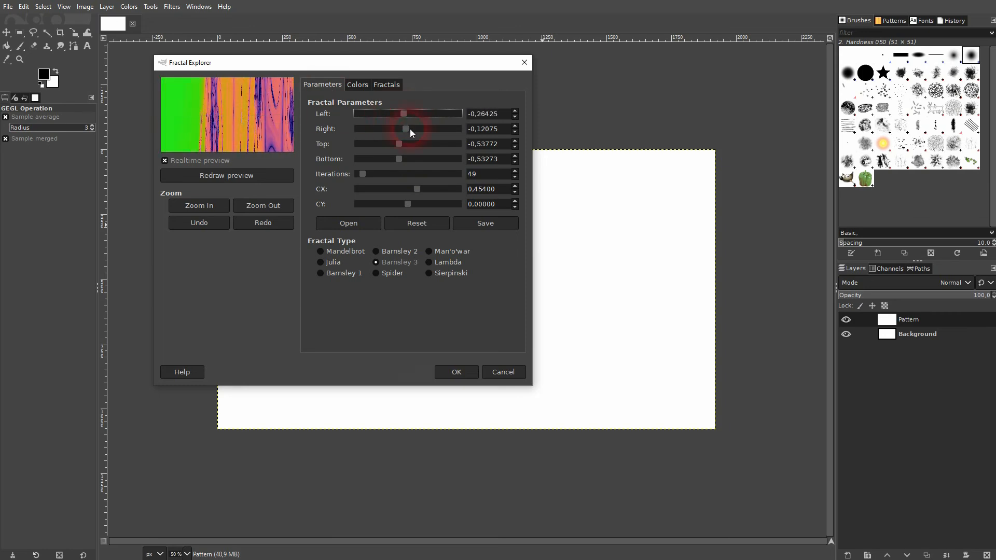
drag(402, 114, 407, 114)
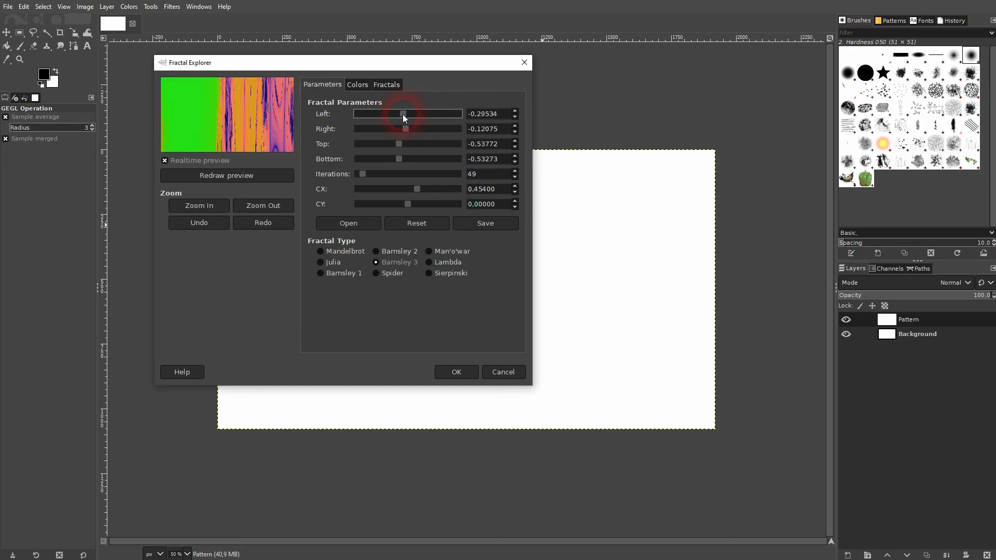
drag(404, 114, 442, 114)
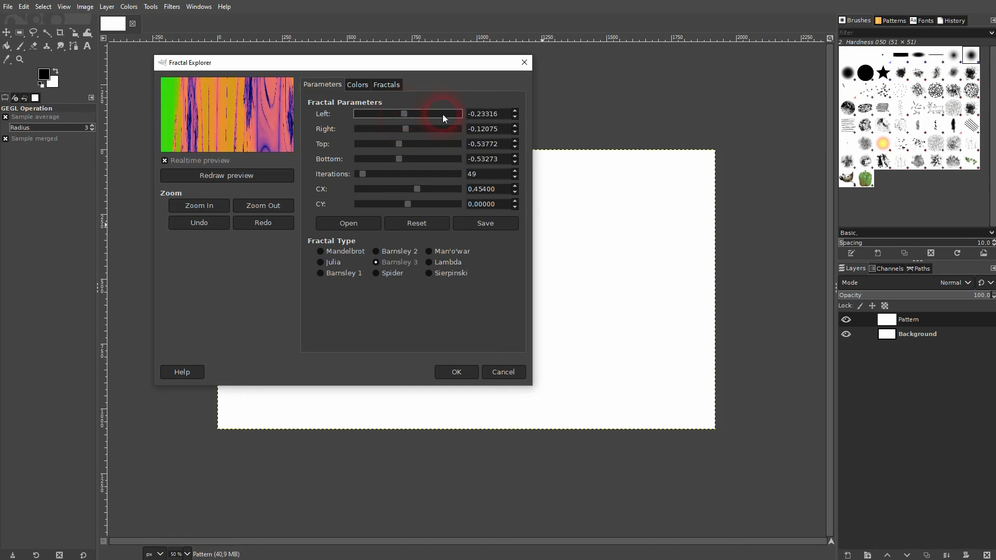
click(514, 111)
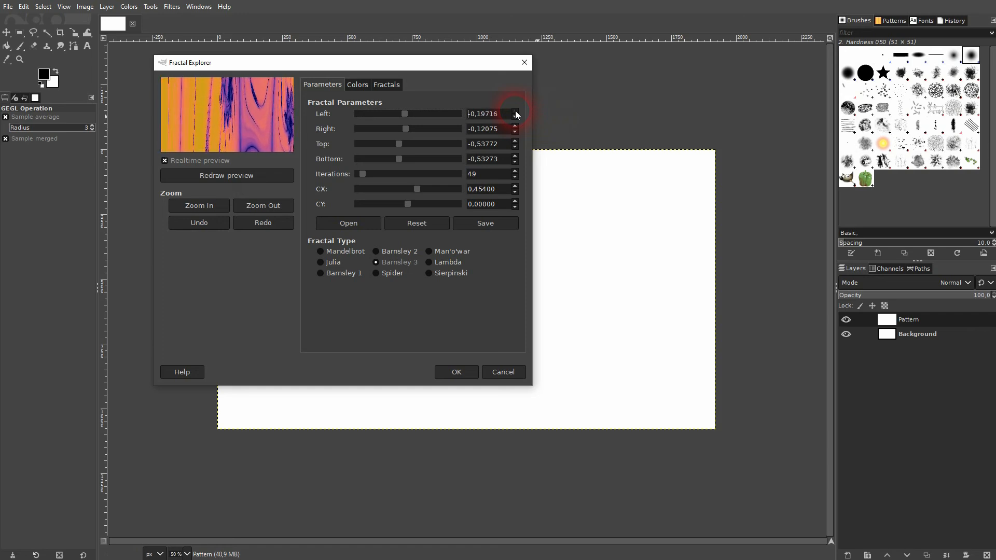
click(514, 111)
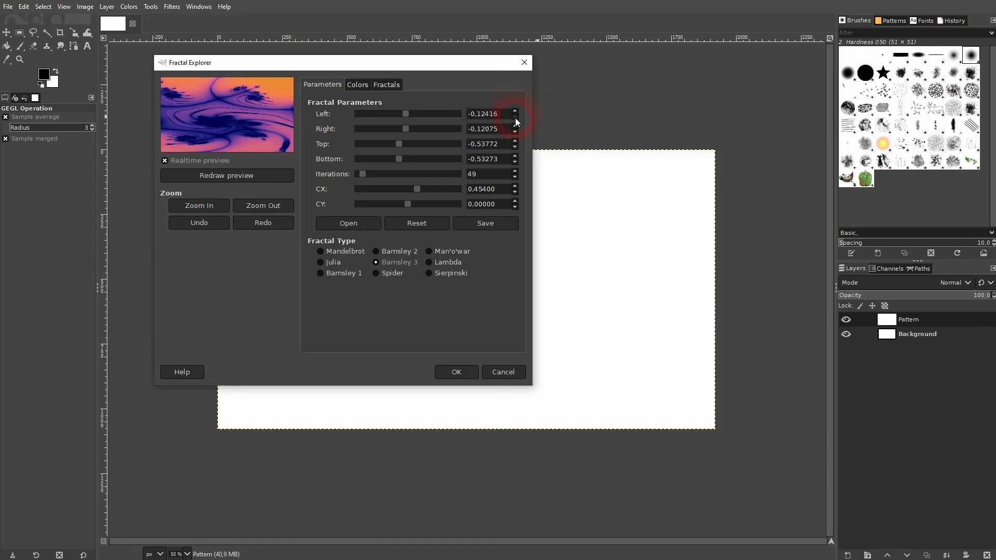
click(515, 116)
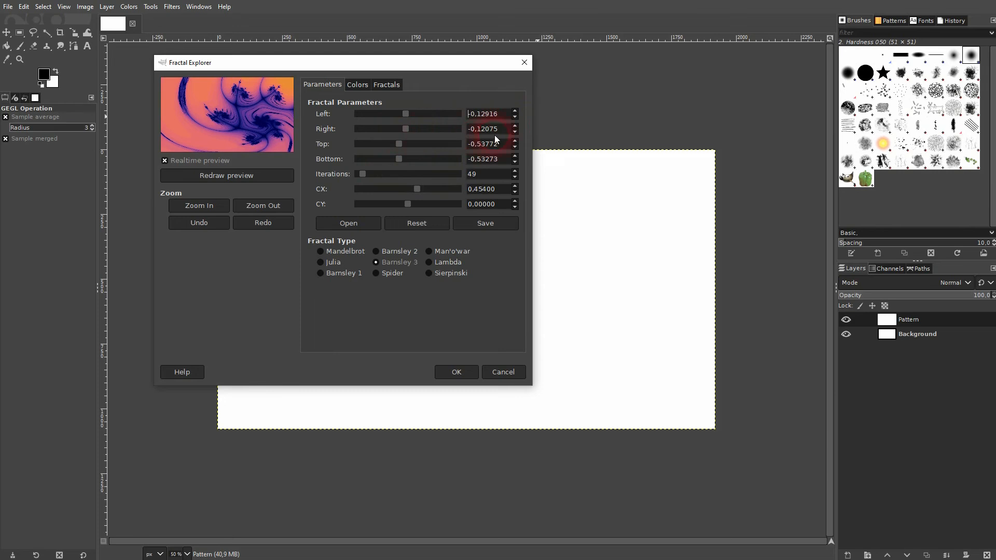
Nudge Right back to -0.12075 and Top back to -0.53772
click(515, 131)
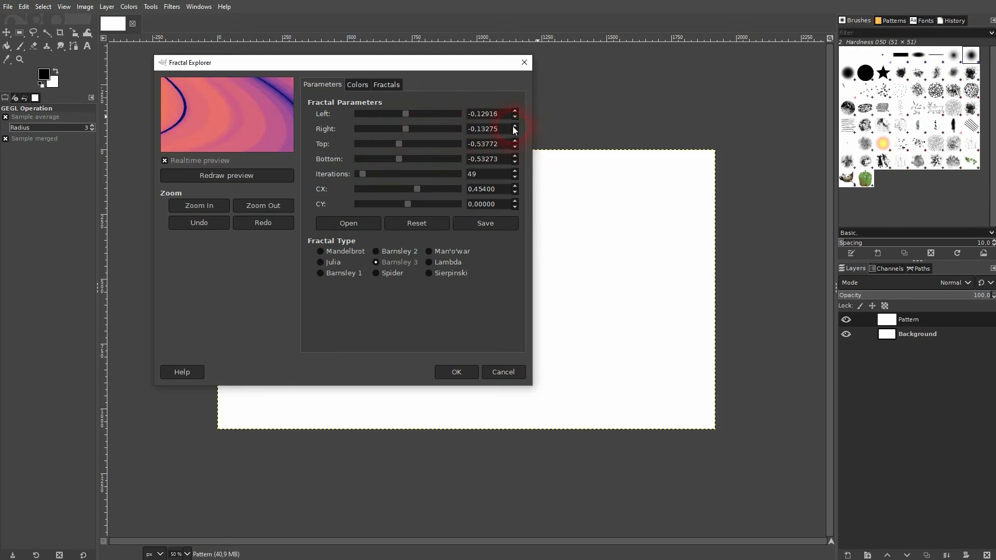
click(515, 131)
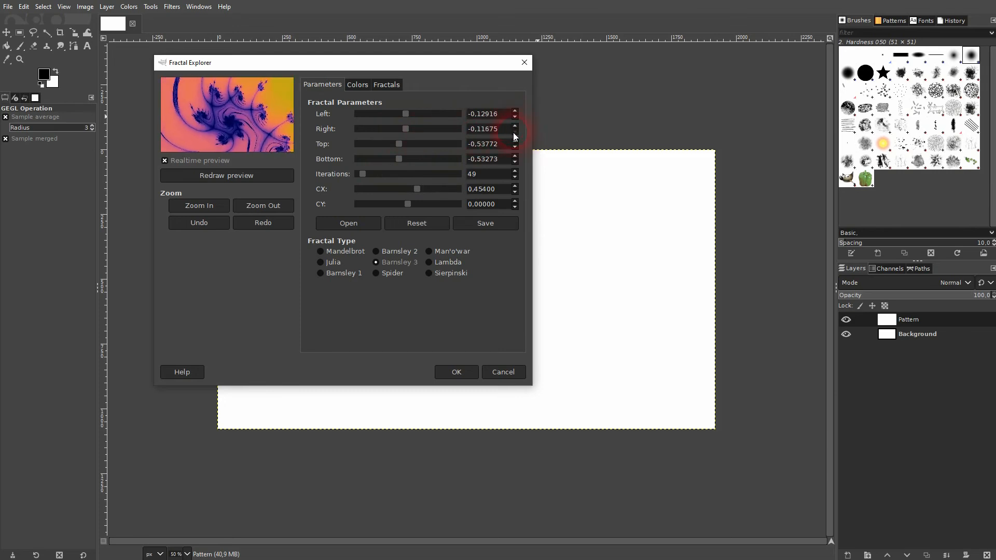
click(515, 131)
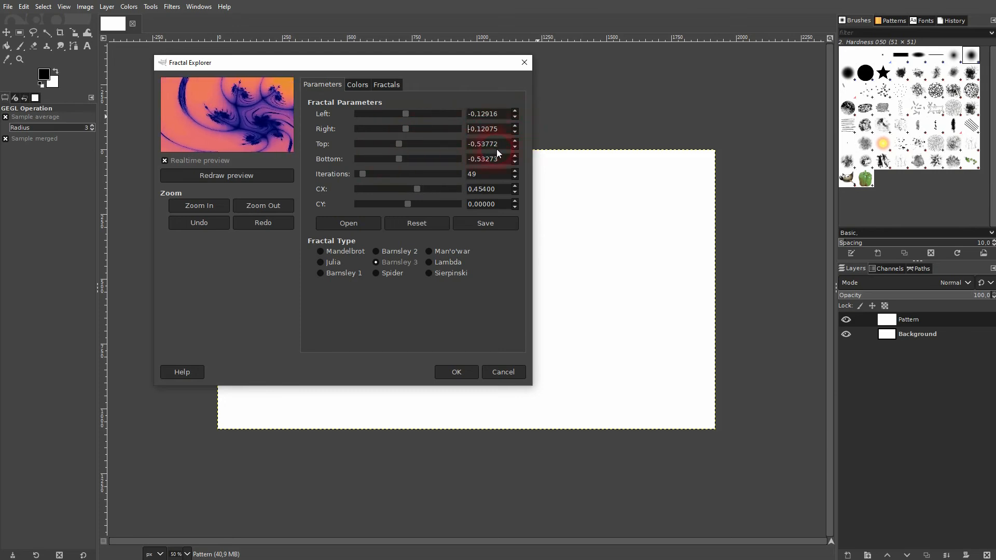
click(515, 146)
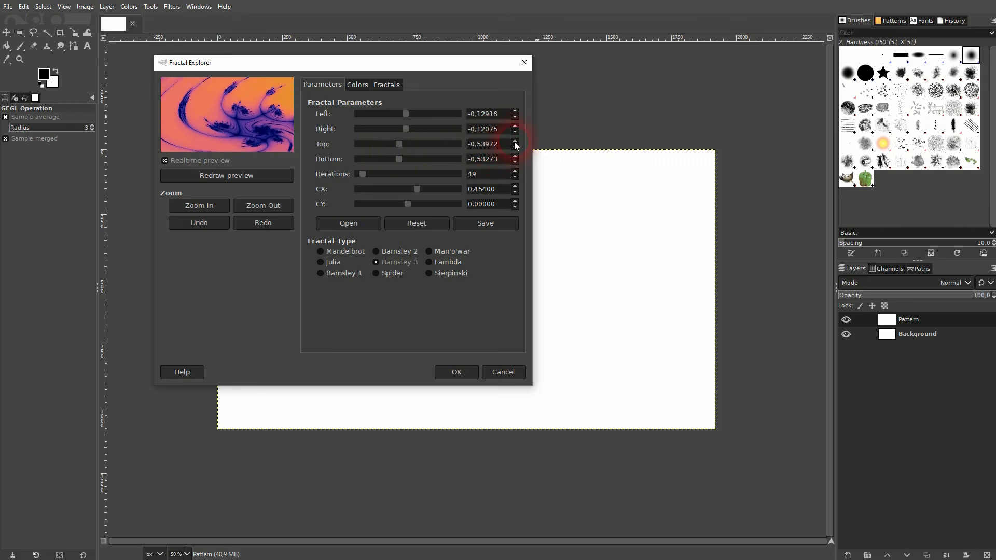
click(516, 161)
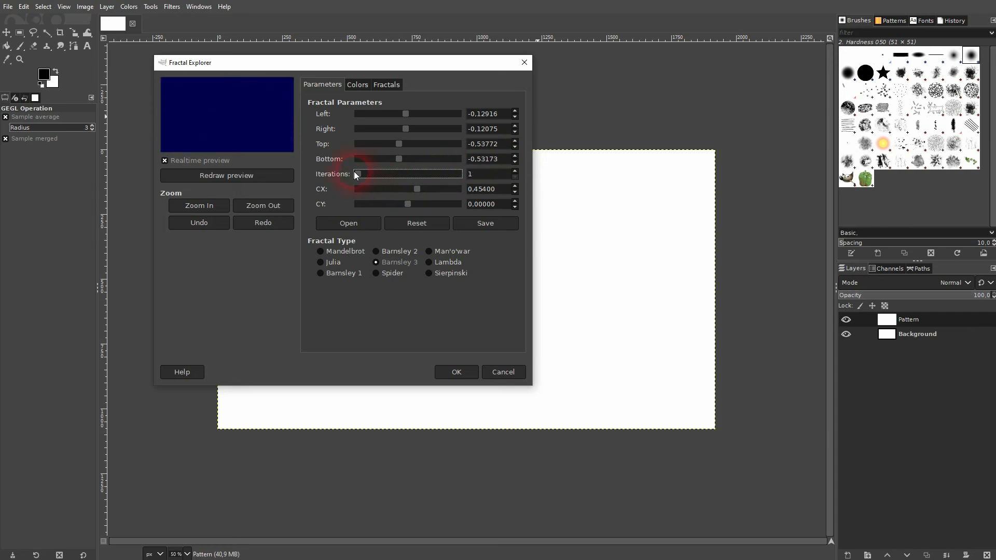
Vary the iteration count, settle at 57, and reduce the CX value
click(514, 171)
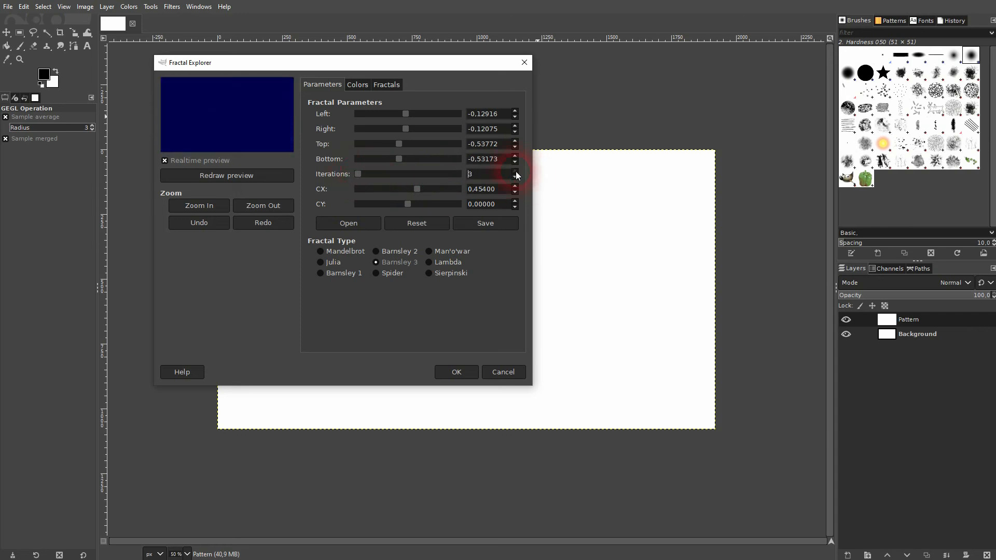
click(515, 171)
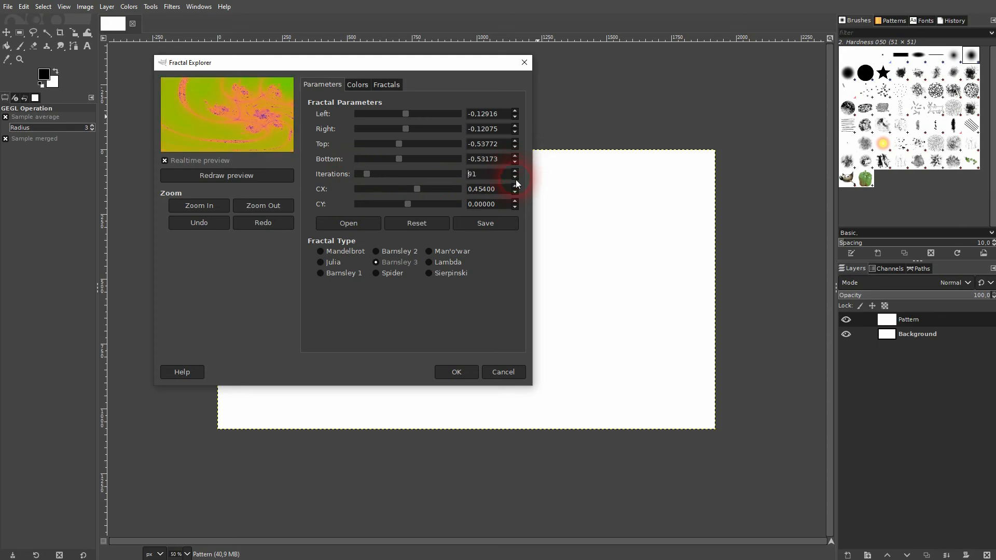
click(515, 176)
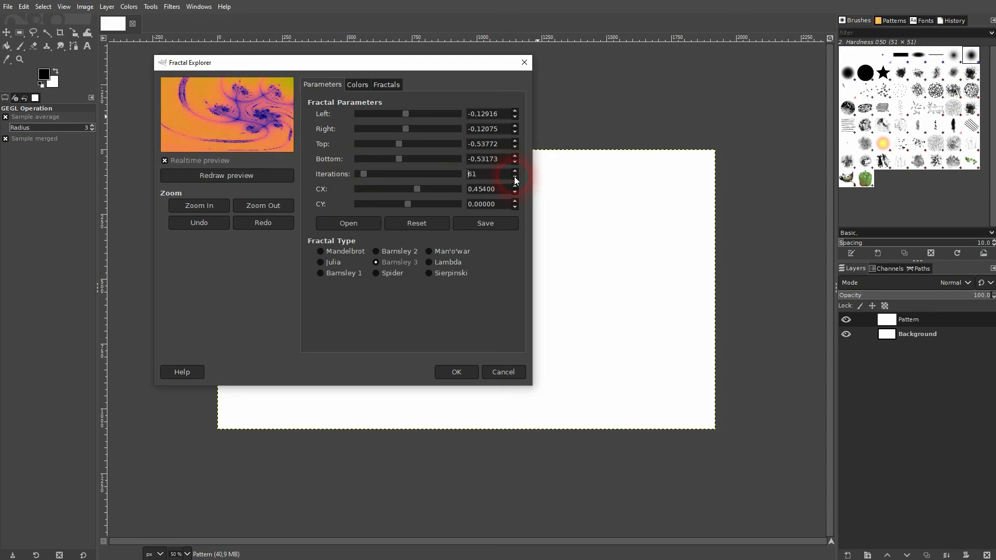
click(516, 176)
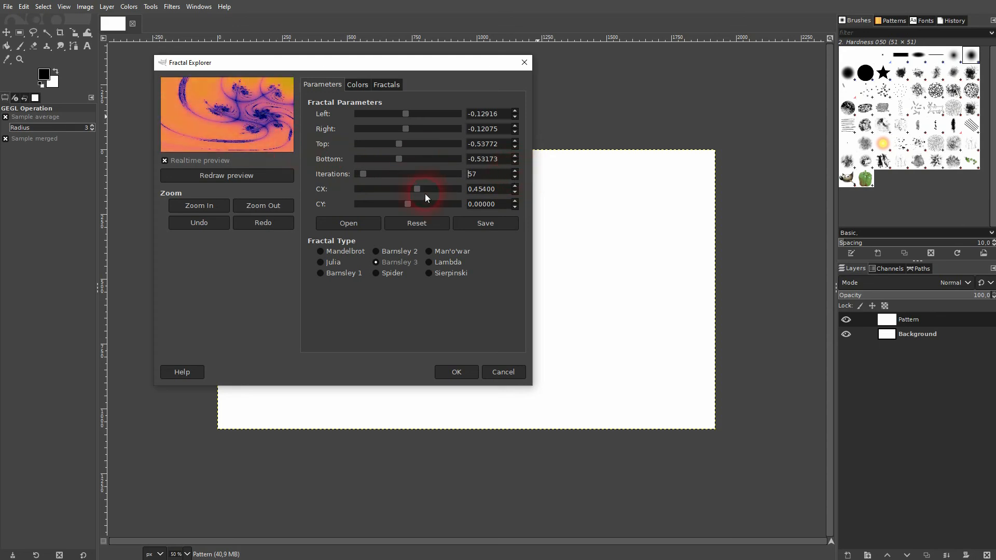
drag(417, 188, 407, 189)
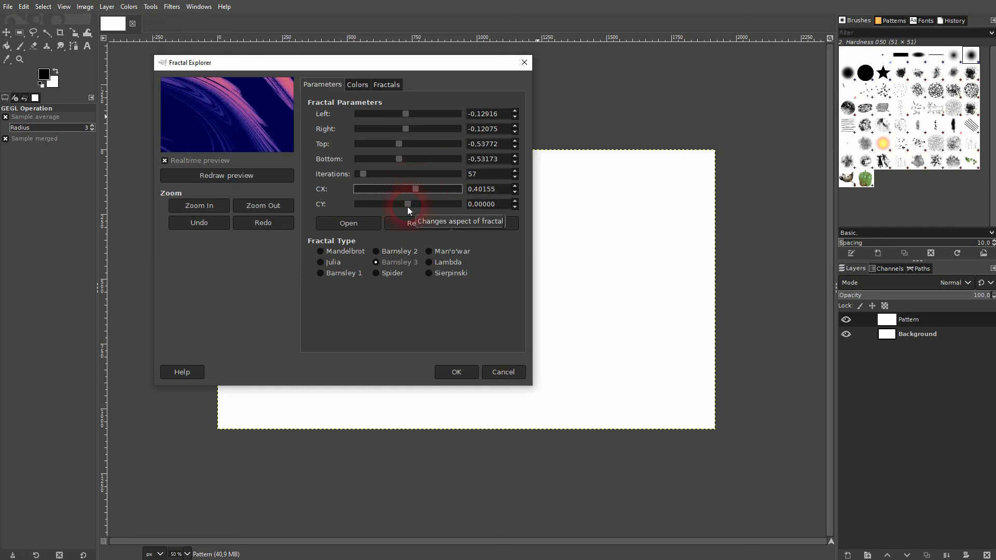
mouse_move(375, 133)
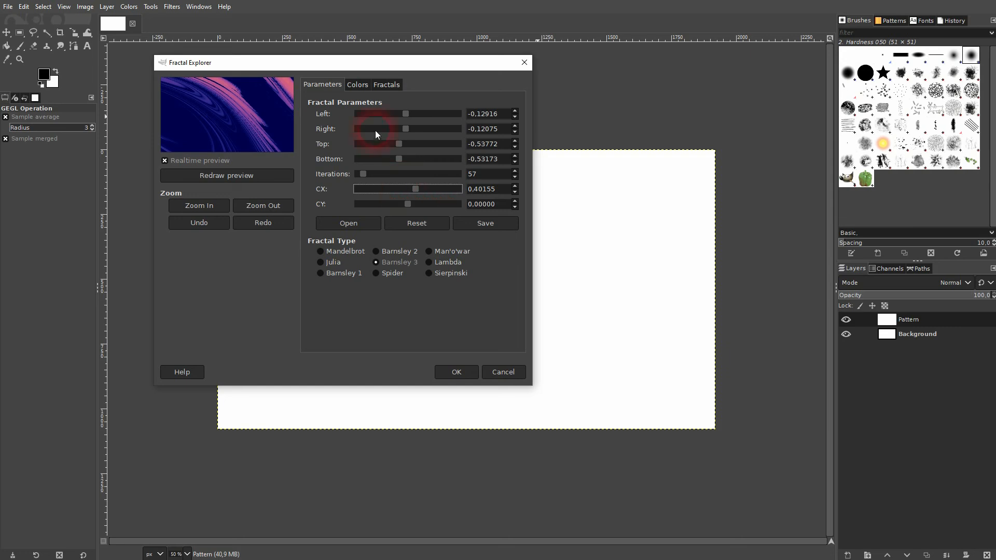
Switch to Spider fractal settings and lower CX to about 0.09
click(386, 84)
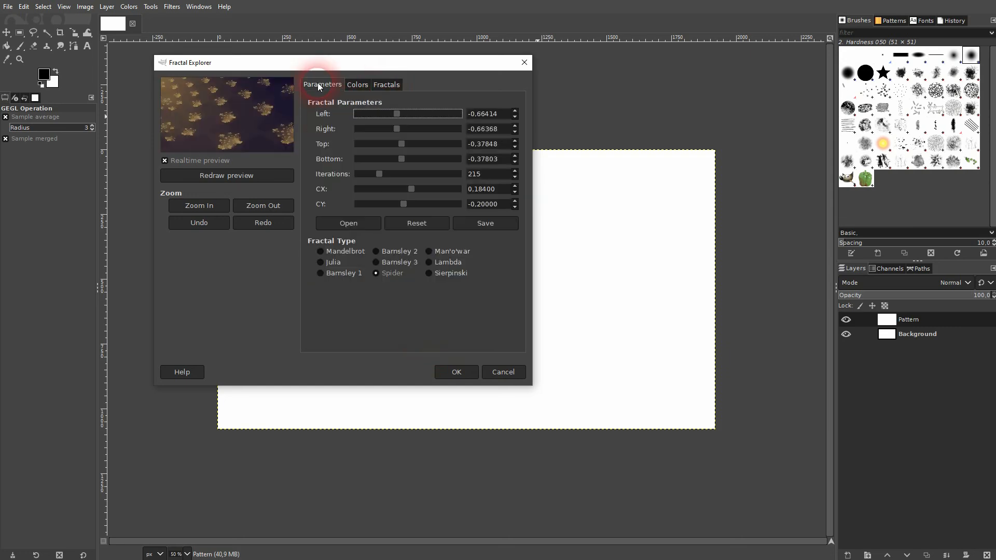
mouse_move(437, 203)
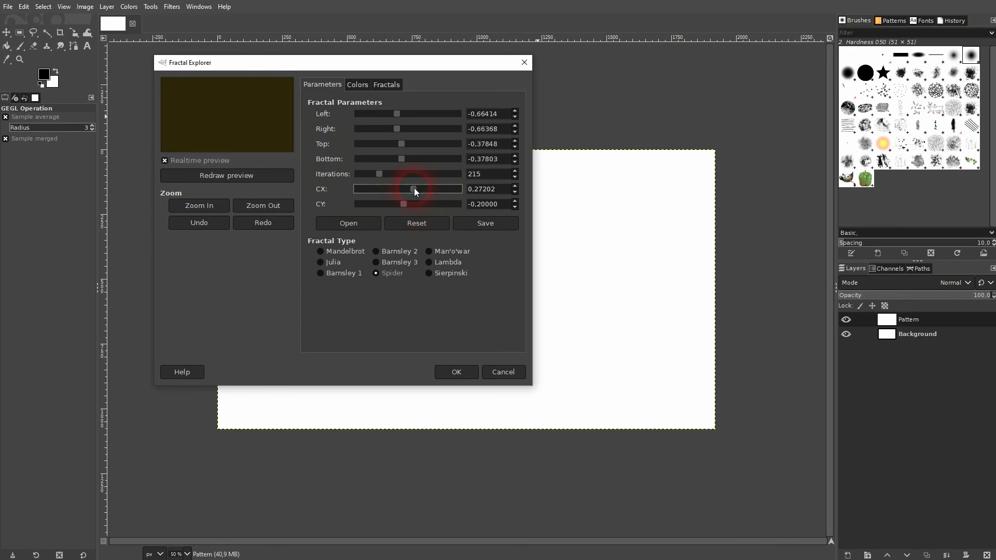
drag(414, 188, 409, 189)
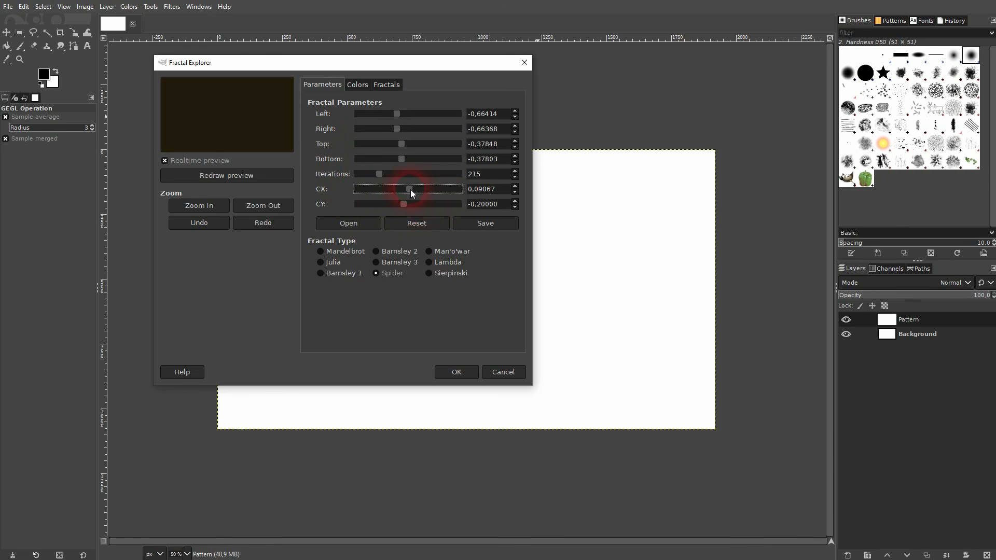
click(386, 84)
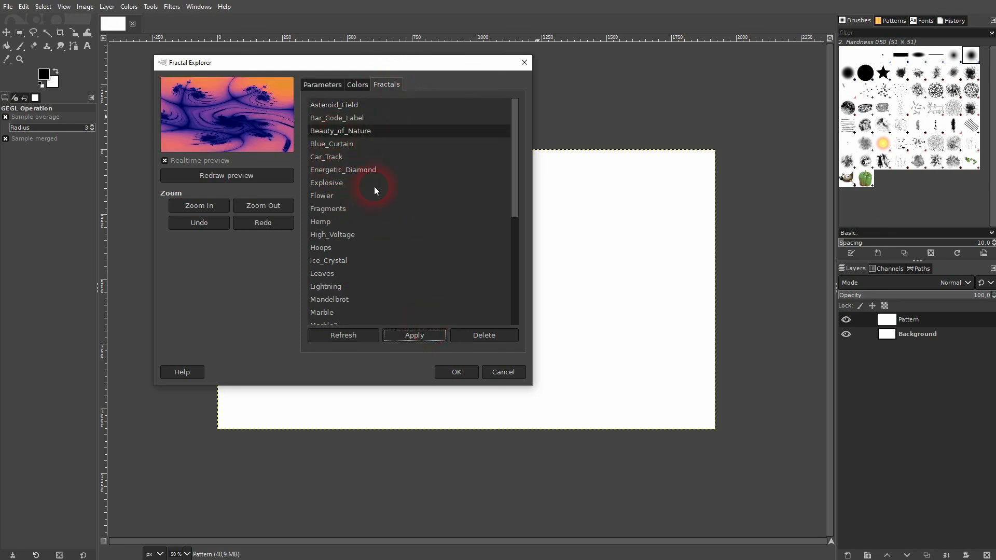
Return to Beauty_of_Nature's parameters and render it onto the Pattern layer with OK
click(322, 84)
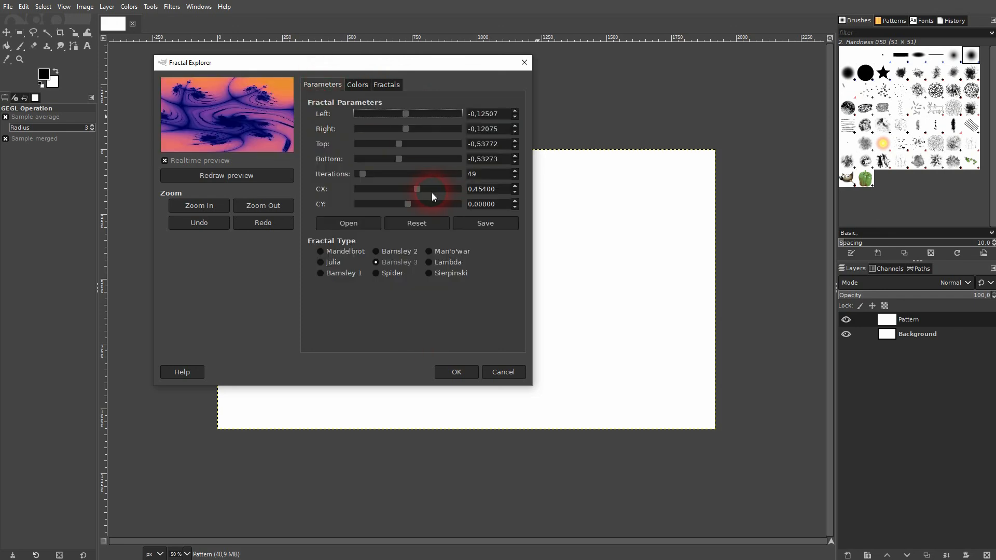
mouse_move(464, 344)
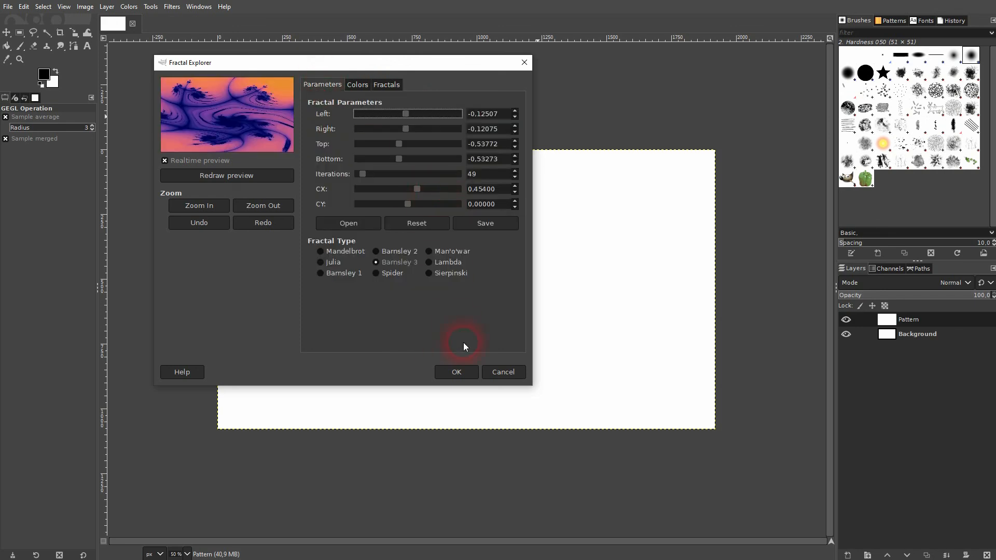
click(456, 371)
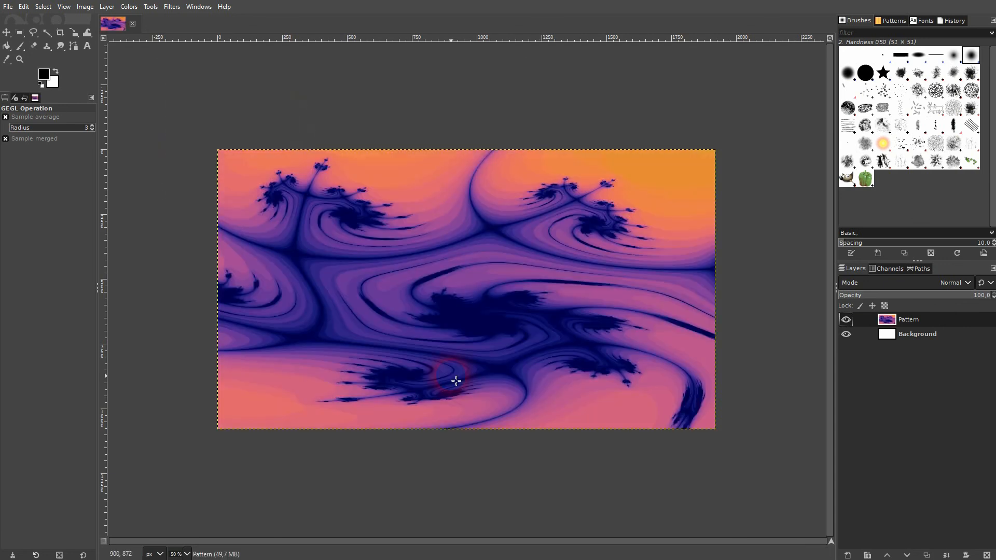